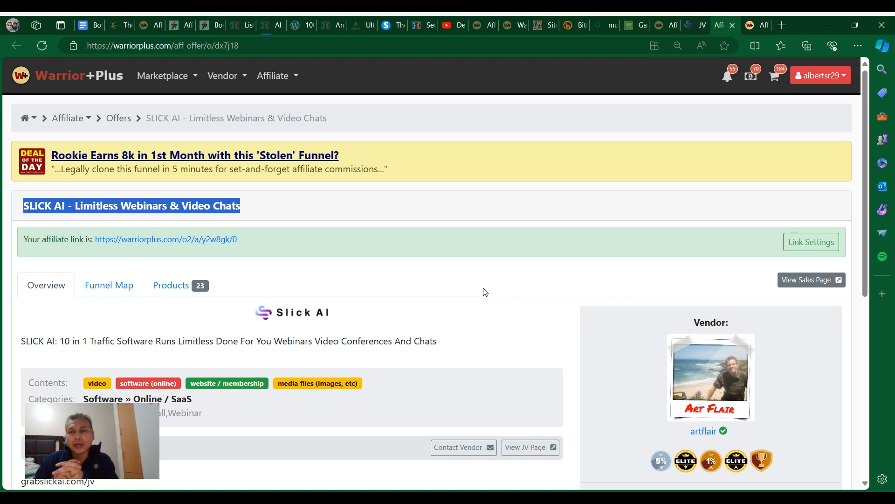
Step: Show the Slick AI offer's 23 products, with prices and 50% commissions through OTO7
scroll(down, 3)
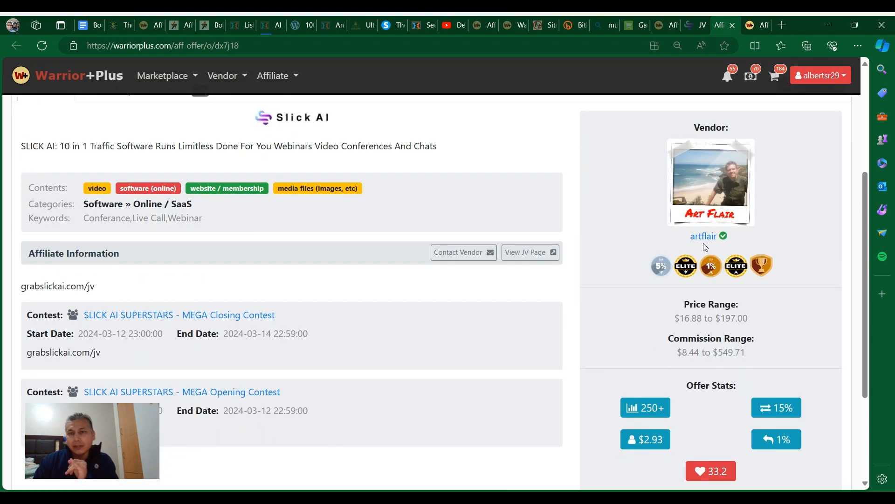
mouse_move(661, 267)
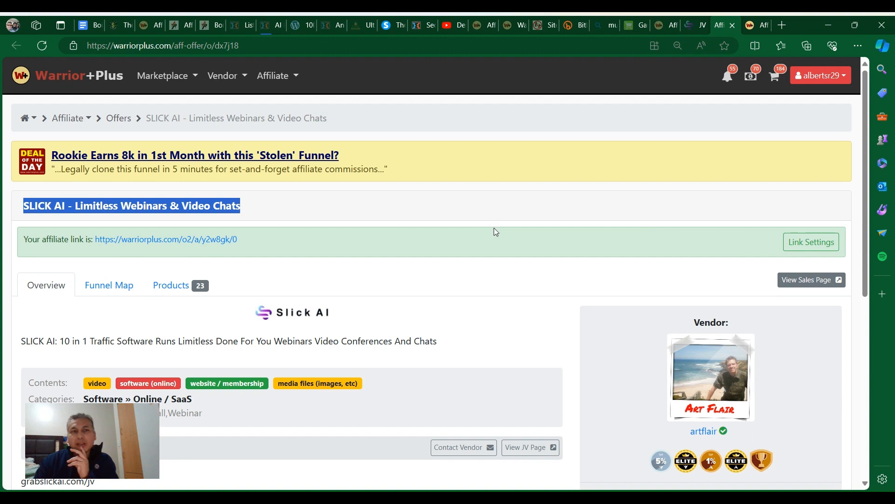
scroll(down, 3)
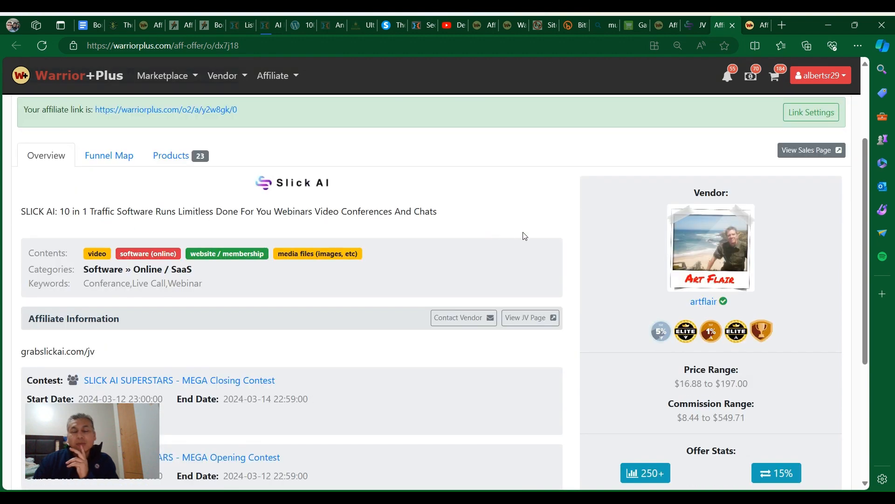
mouse_move(699, 288)
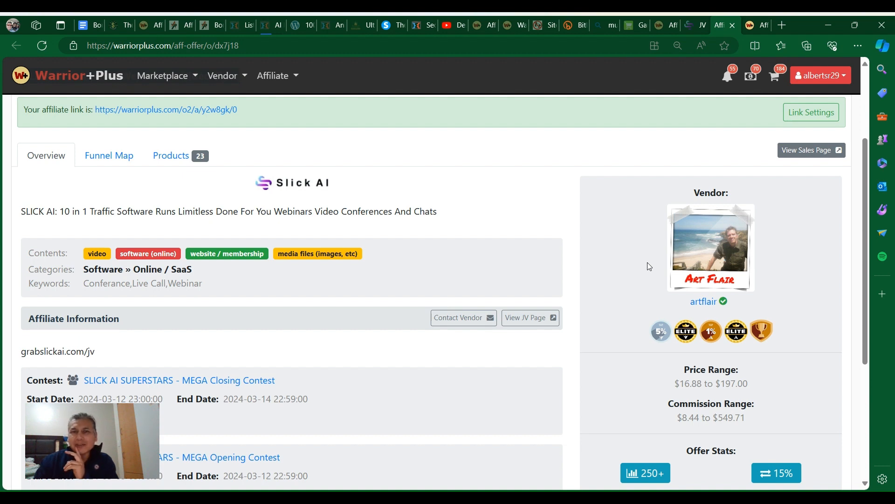
mouse_move(542, 294)
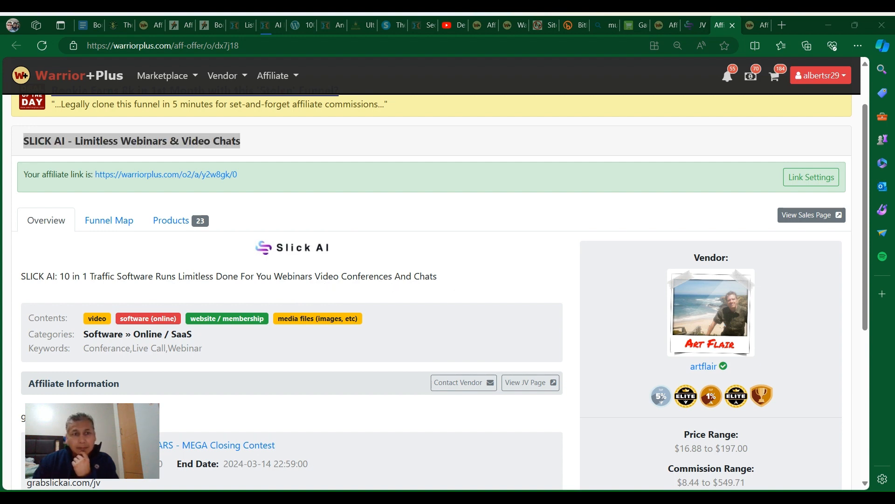
scroll(down, 3)
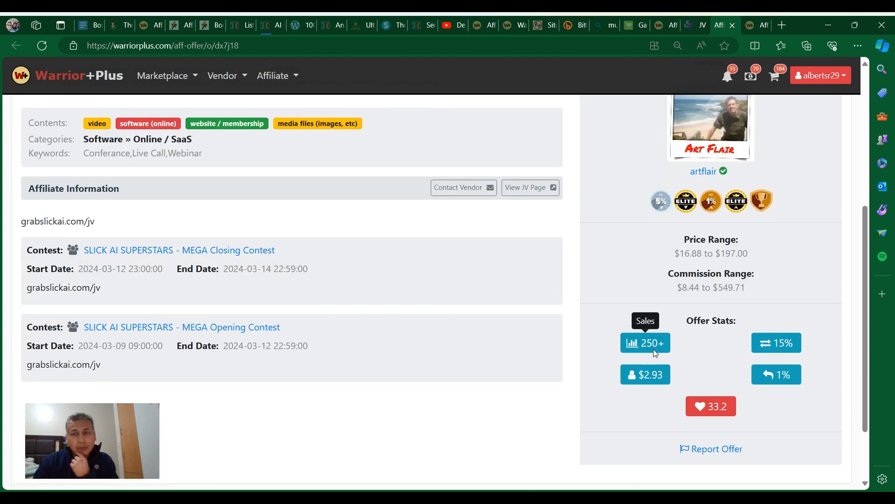
mouse_move(546, 206)
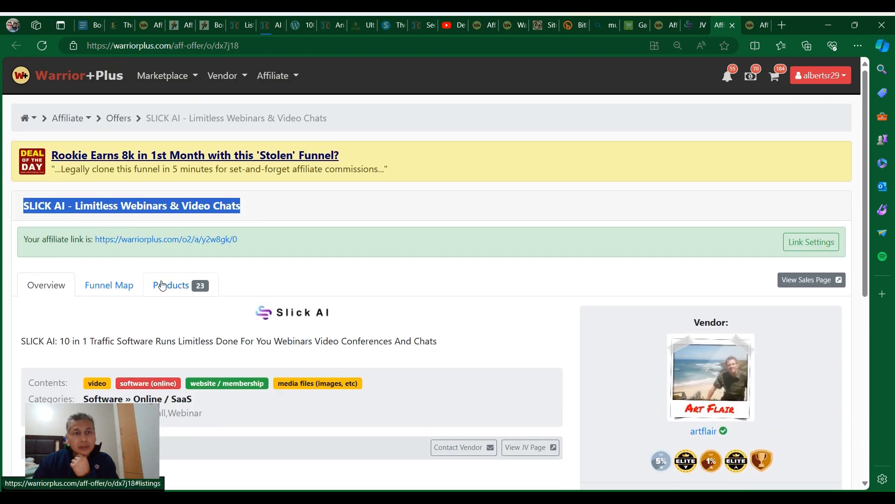
click(171, 285)
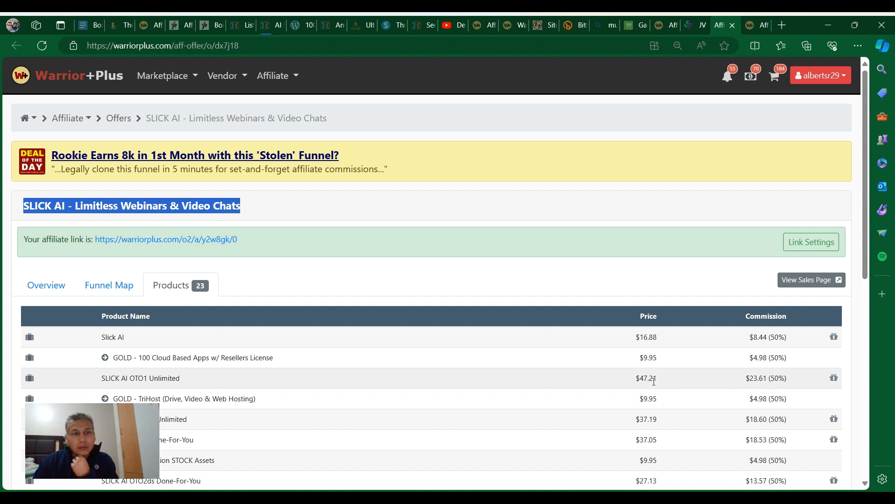
mouse_move(669, 390)
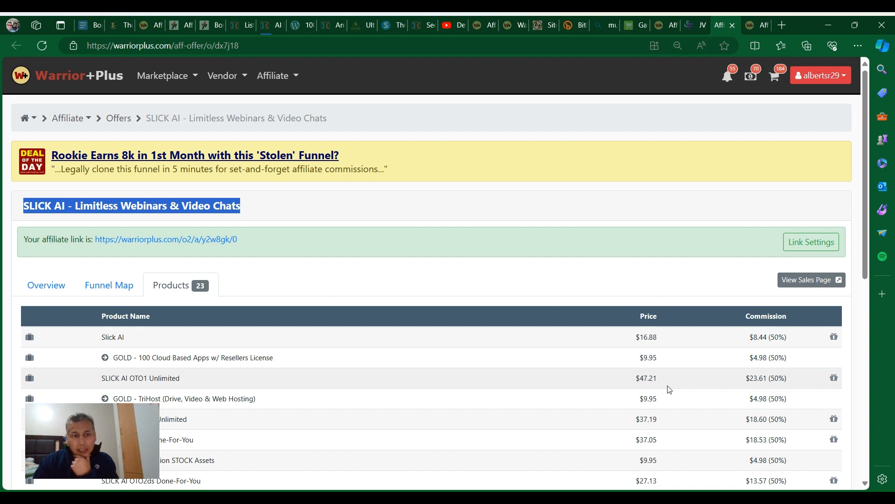
scroll(down, 3)
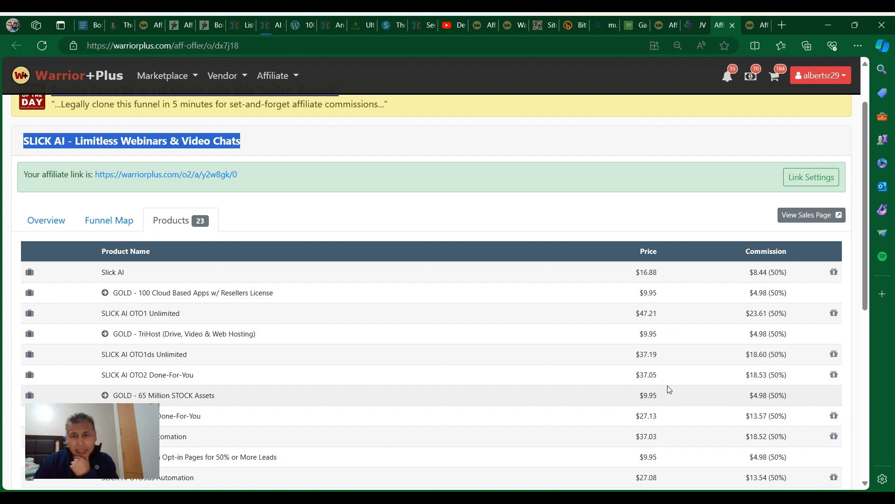
scroll(down, 3)
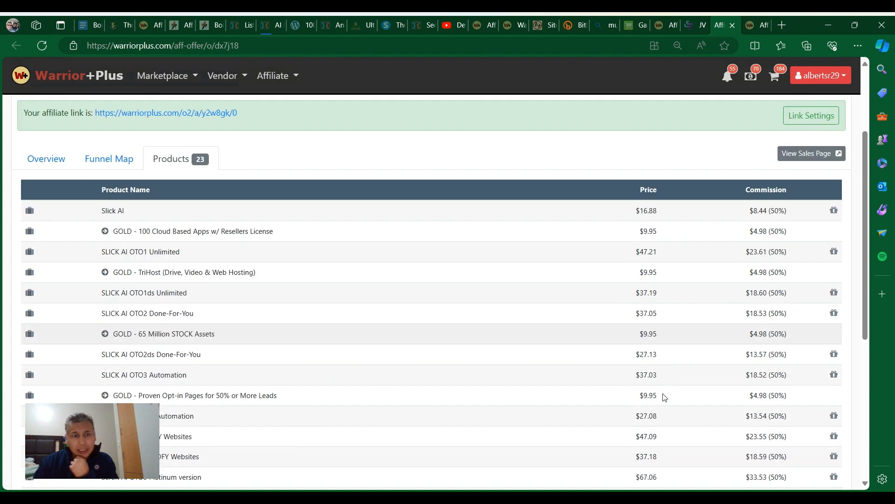
scroll(down, 3)
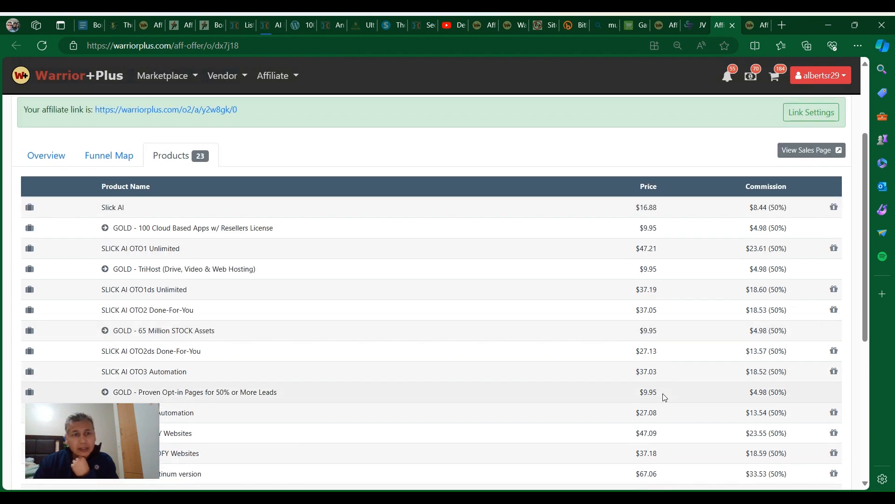
mouse_move(658, 336)
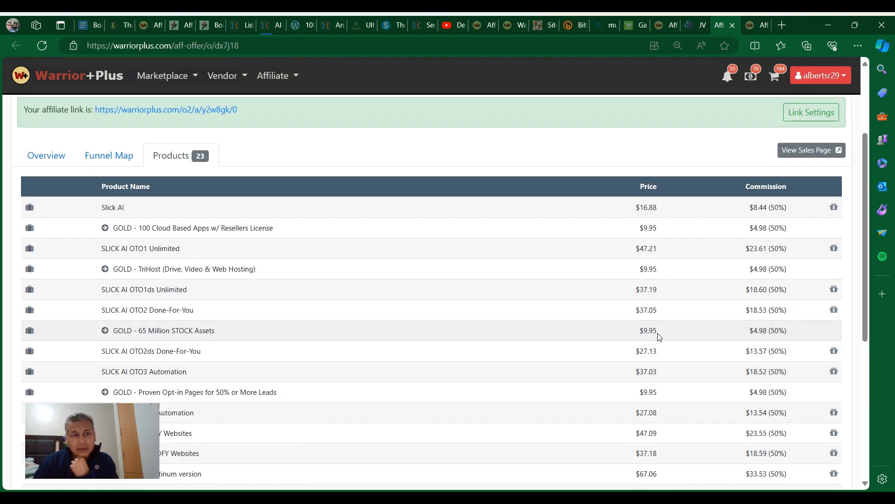
scroll(down, 3)
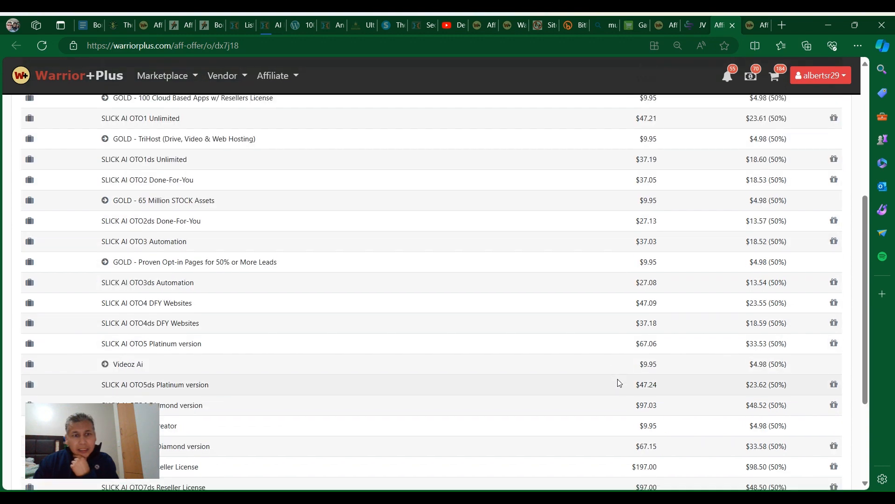
scroll(down, 3)
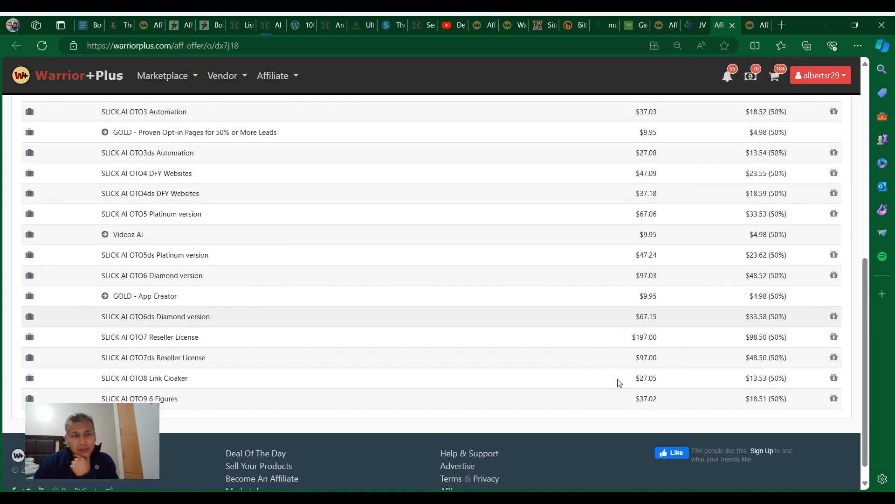
mouse_move(597, 366)
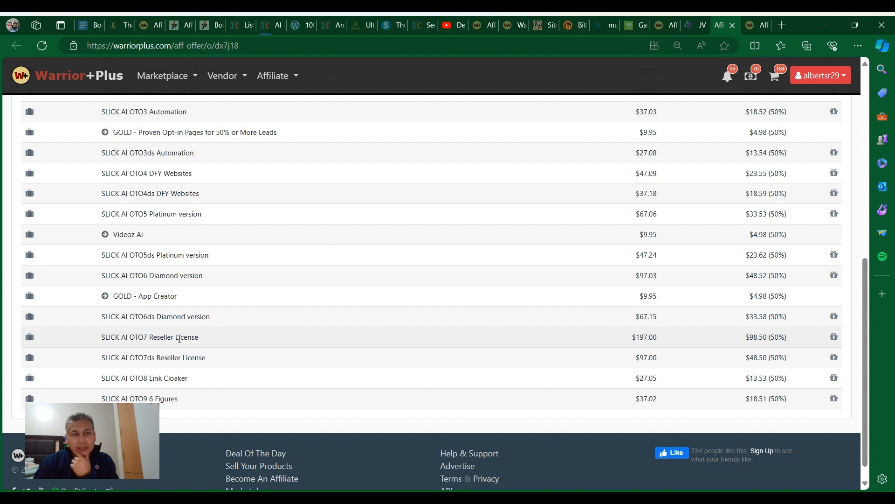
mouse_move(207, 341)
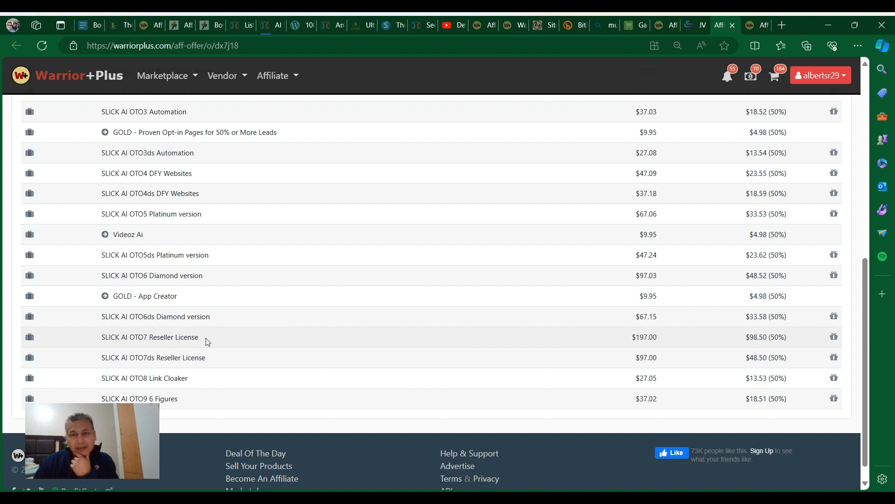
mouse_move(468, 350)
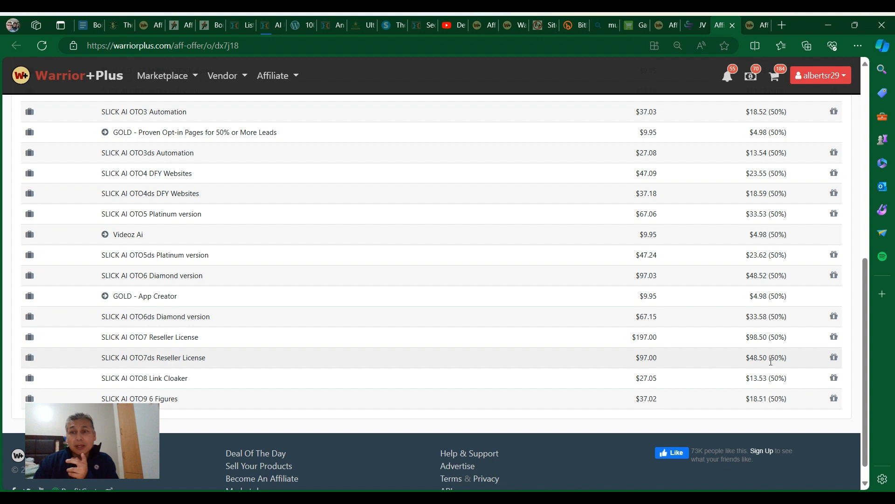
mouse_move(805, 339)
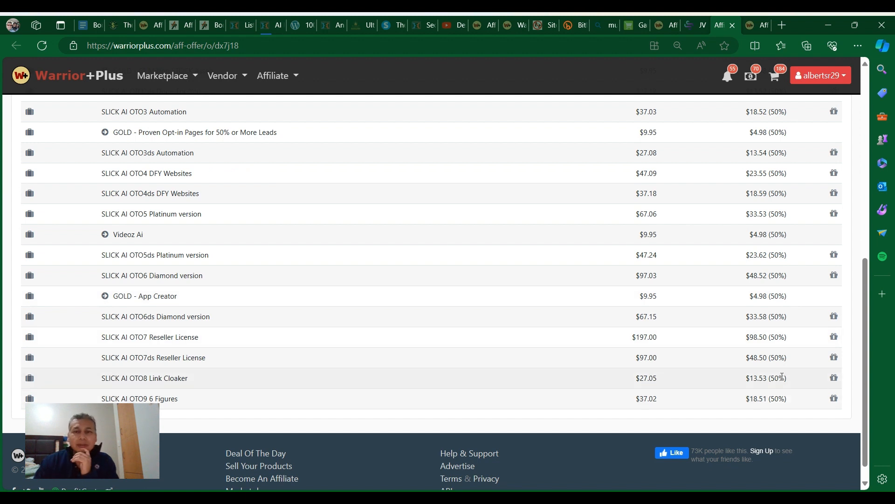
scroll(up, 3)
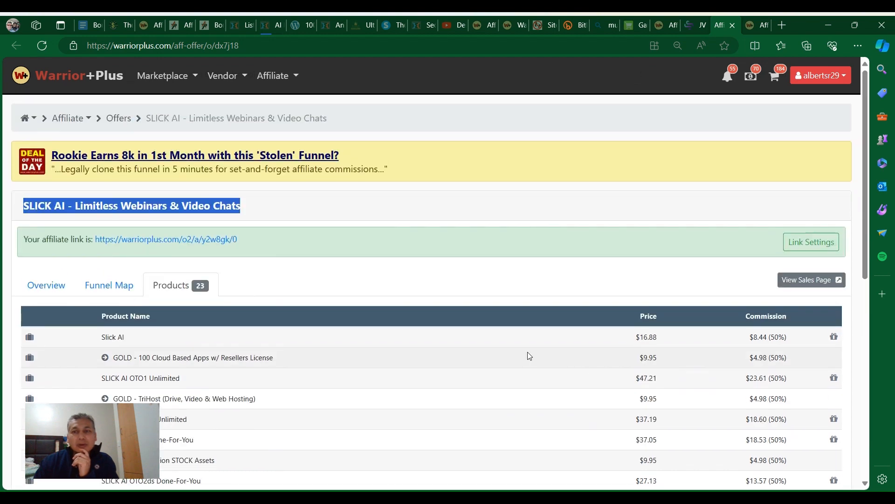
scroll(down, 3)
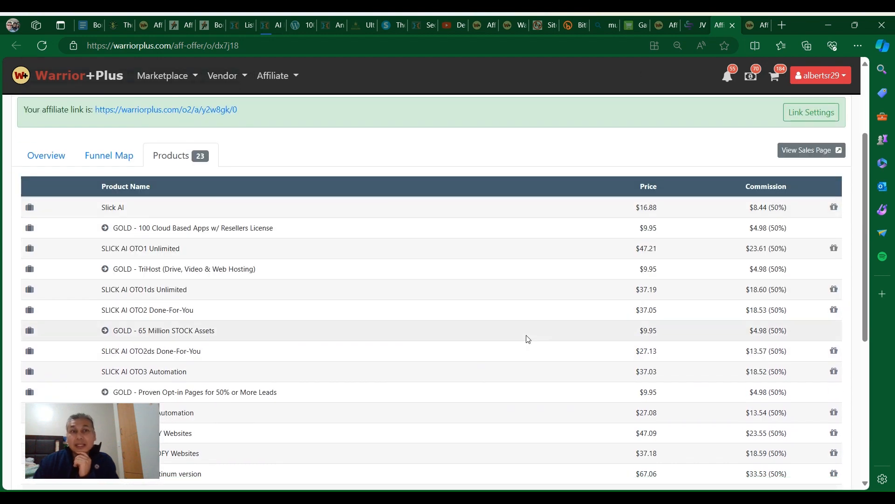
mouse_move(533, 329)
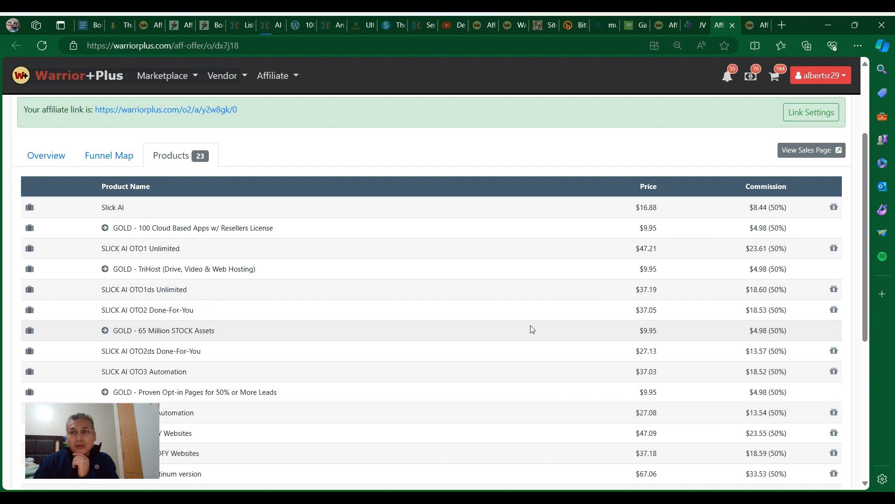
Step: Show the WarriorPlus wallet with its 131.68 USD balance and 88.85 pending earnings
click(821, 75)
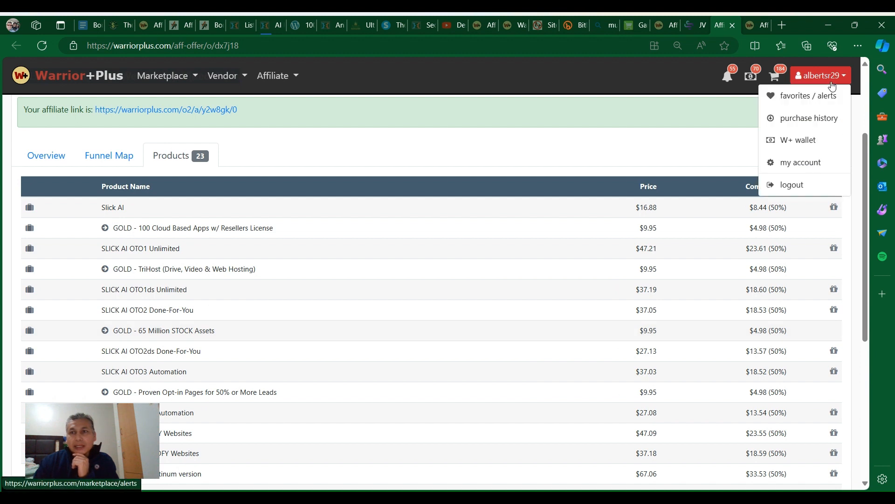
click(797, 140)
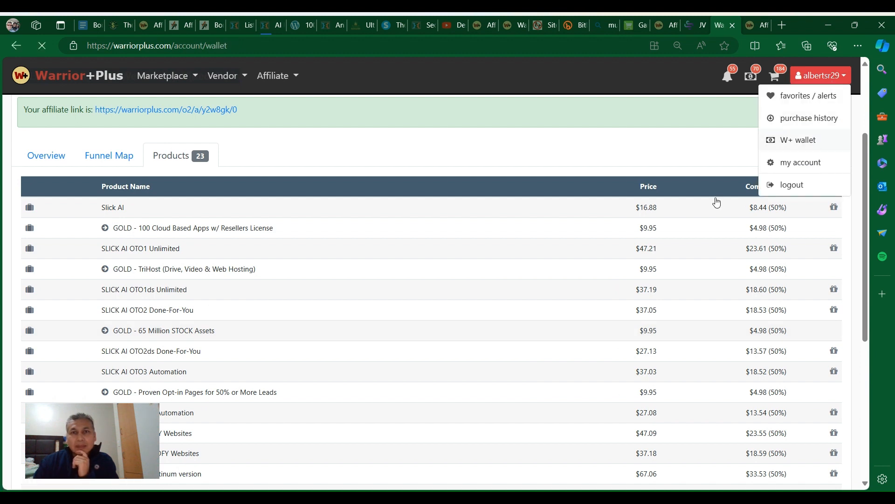
mouse_move(803, 145)
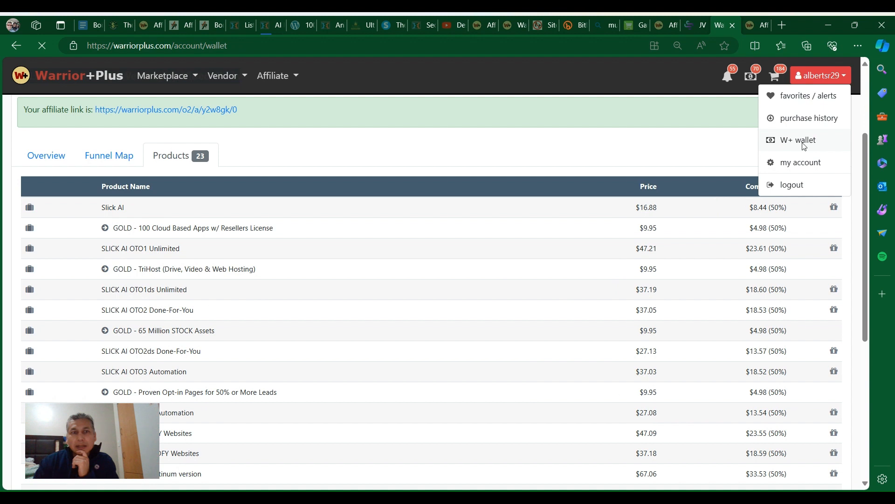
click(797, 140)
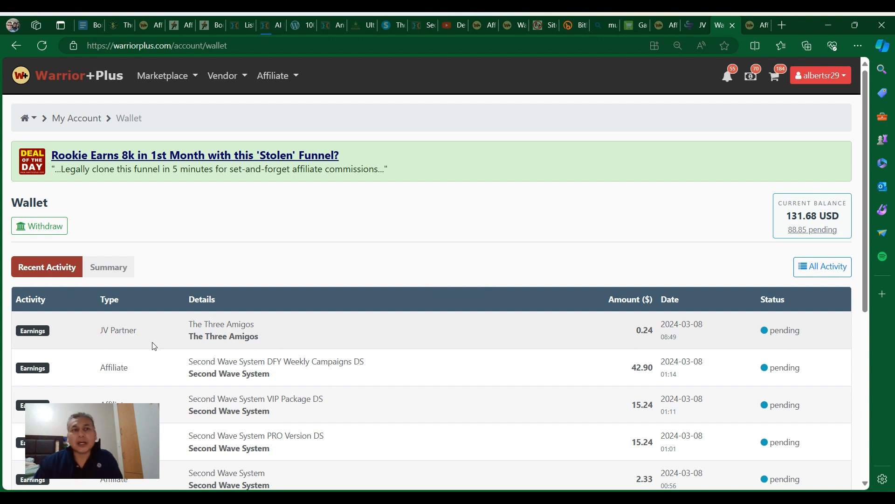
mouse_move(168, 334)
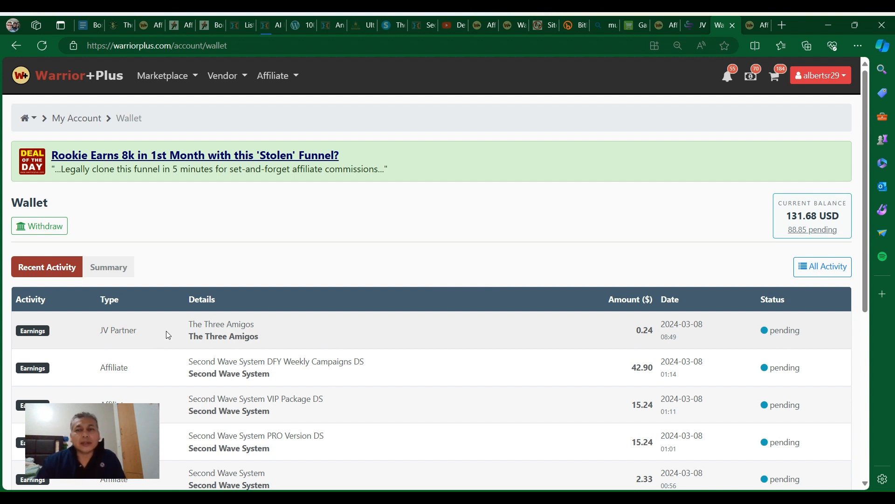
mouse_move(178, 335)
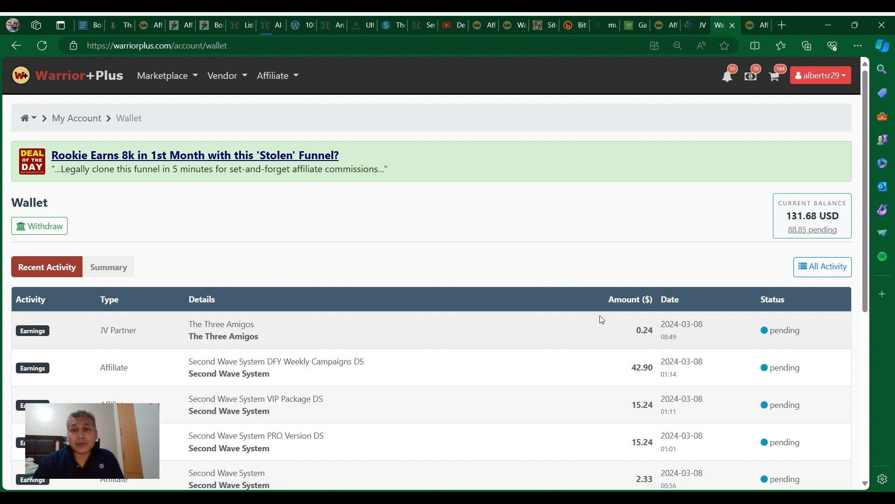
mouse_move(654, 344)
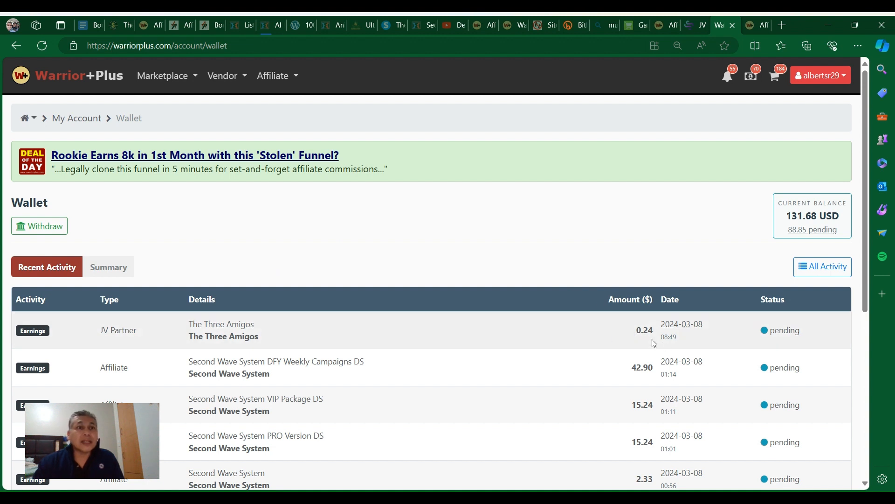
mouse_move(117, 29)
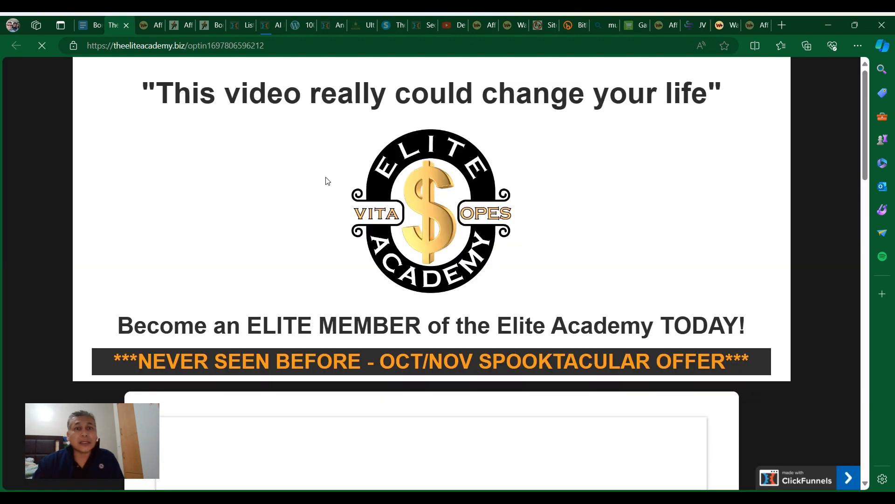
Step: Review the Elite Academy $597 offer and benefits checklist, then return to the wallet
scroll(down, 3)
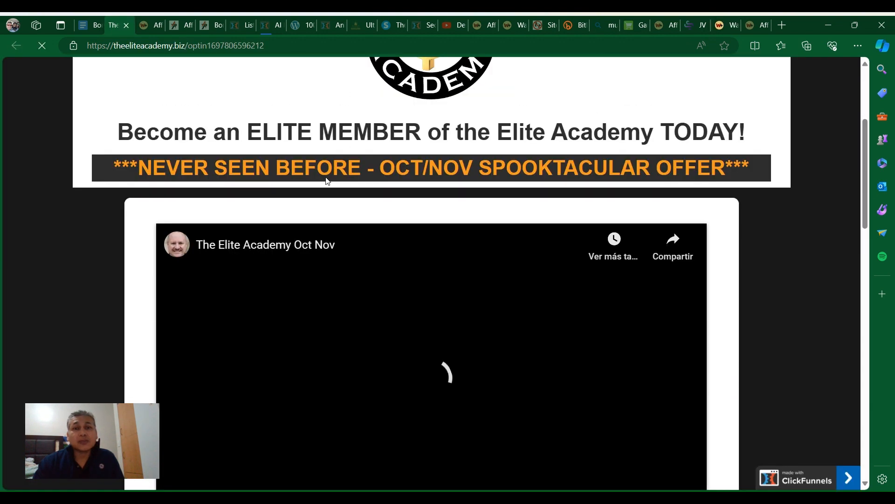
scroll(down, 3)
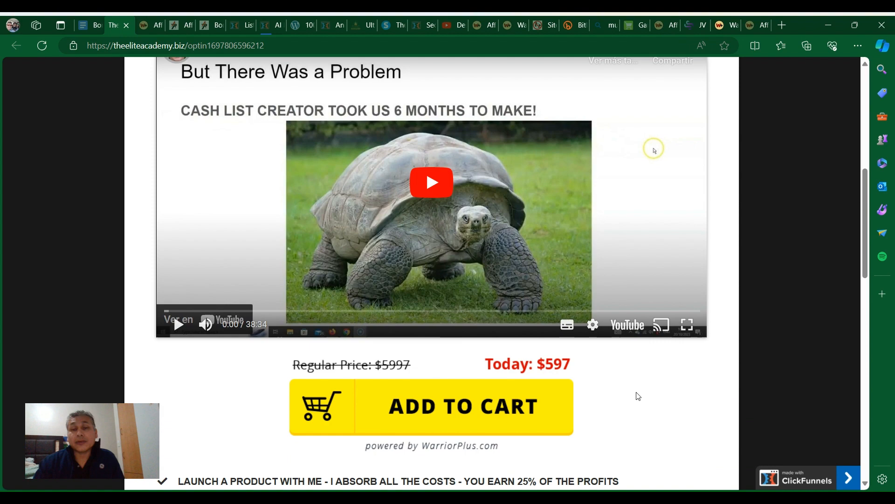
scroll(down, 3)
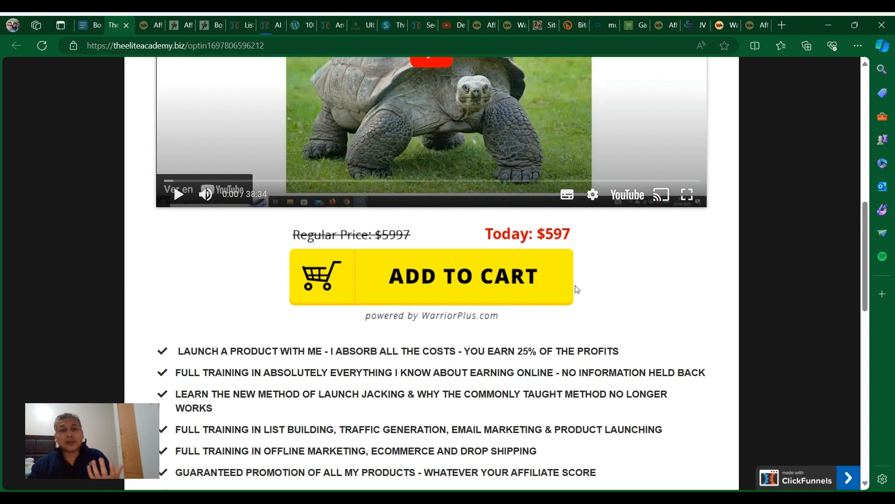
mouse_move(582, 247)
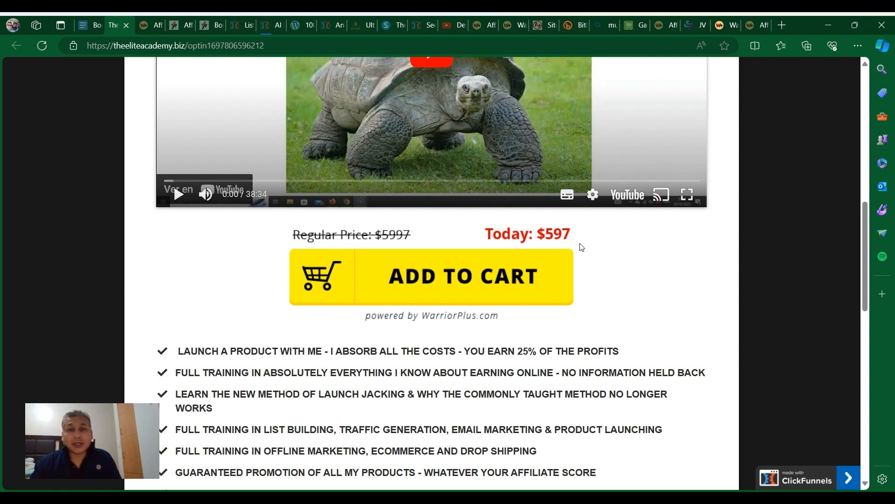
mouse_move(571, 264)
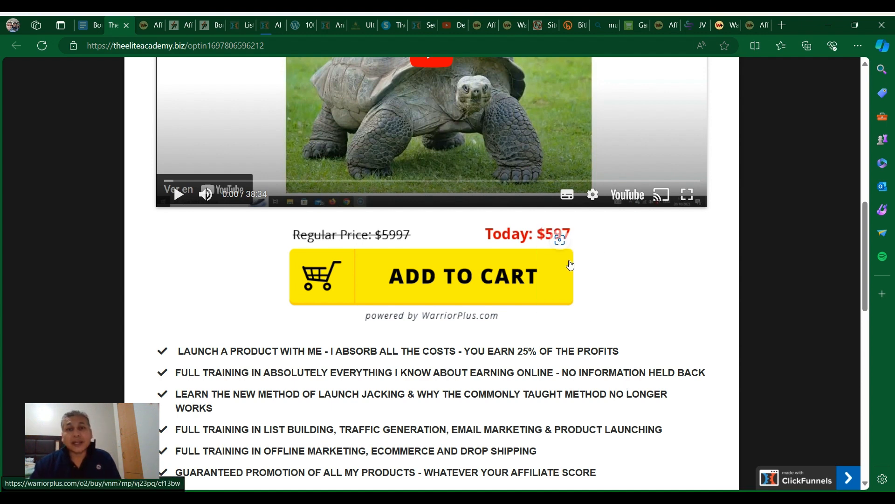
scroll(down, 3)
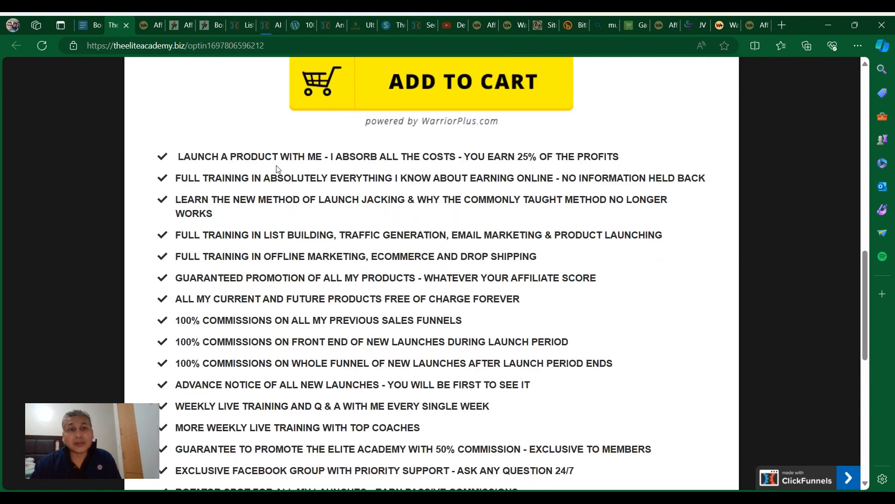
mouse_move(459, 200)
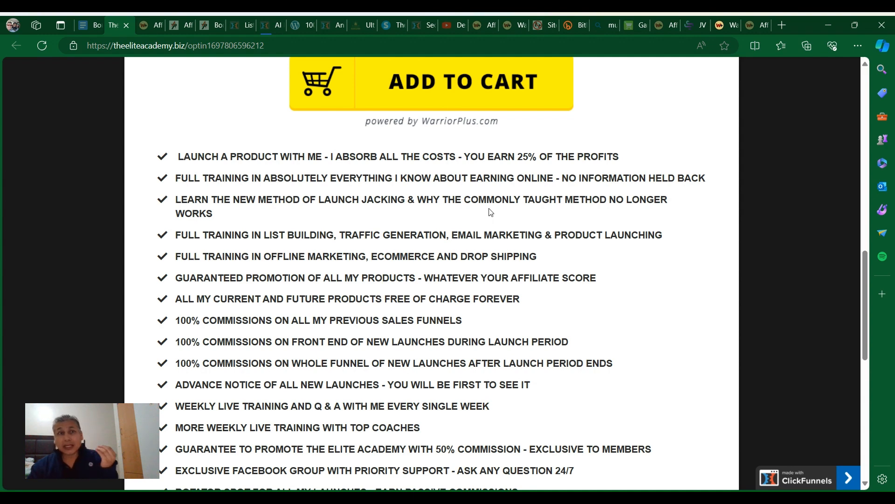
click(720, 25)
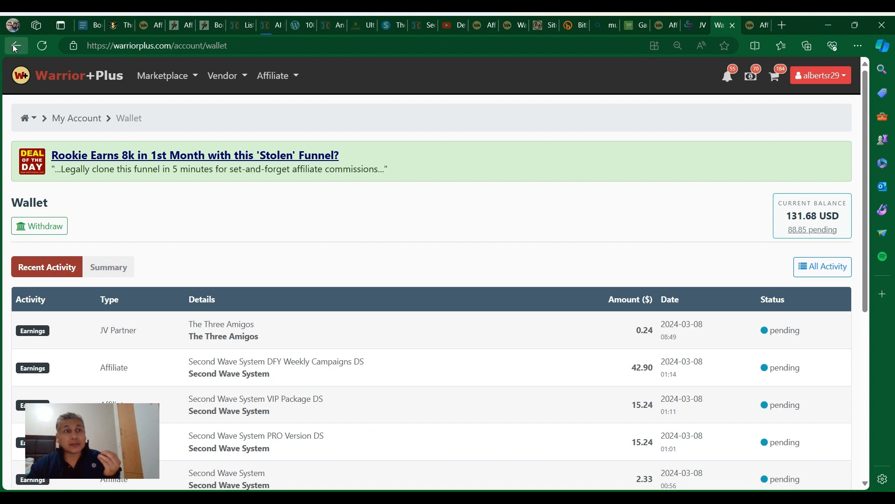
Step: Return to the Dino Books PLR Pack offer's pending request, then the Elite Academy page
click(15, 45)
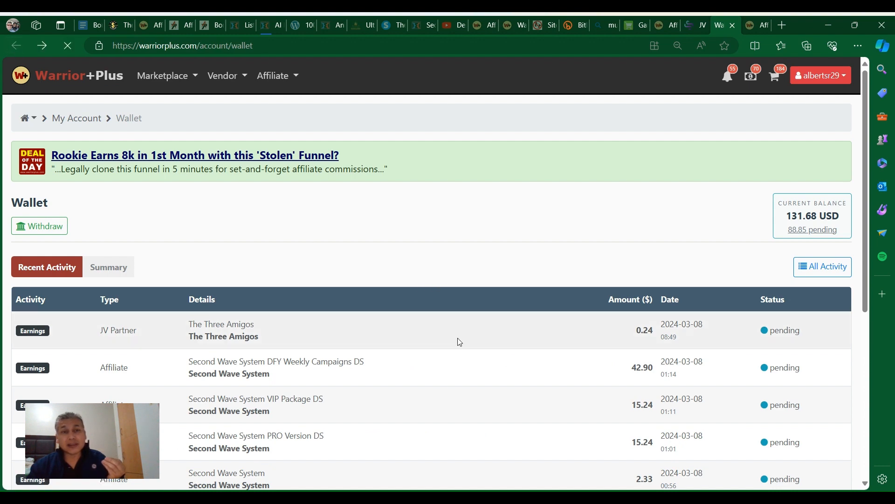
scroll(down, 3)
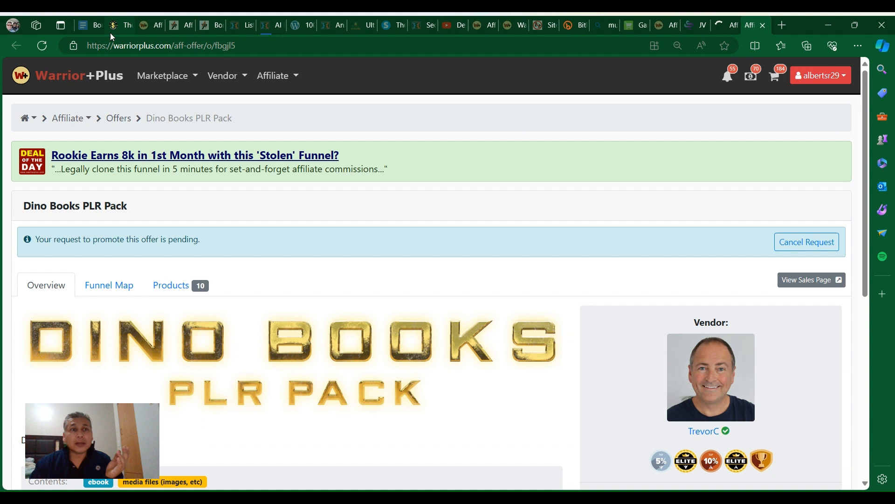
click(118, 25)
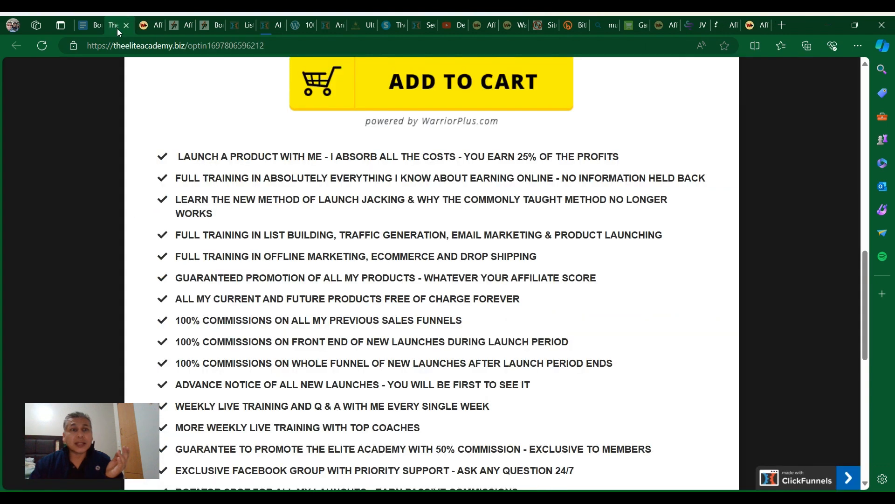
Step: Read the remaining Elite Academy benefits, disclaimer and support section
scroll(down, 3)
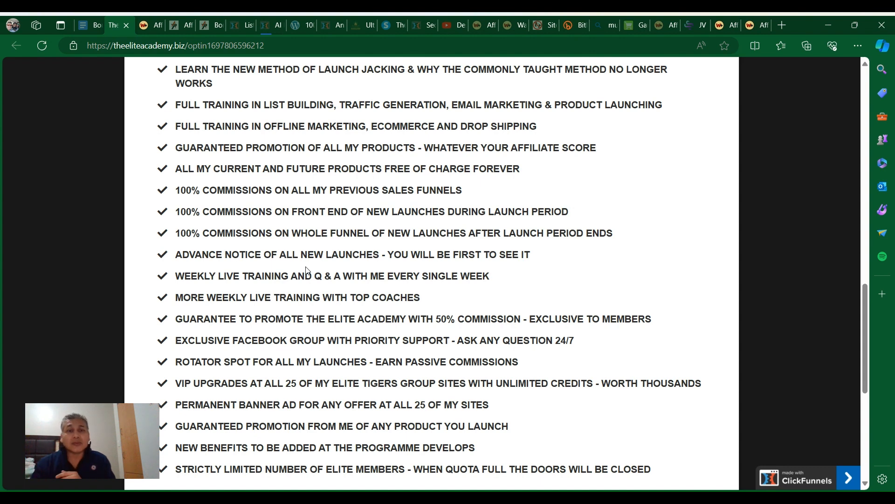
scroll(down, 3)
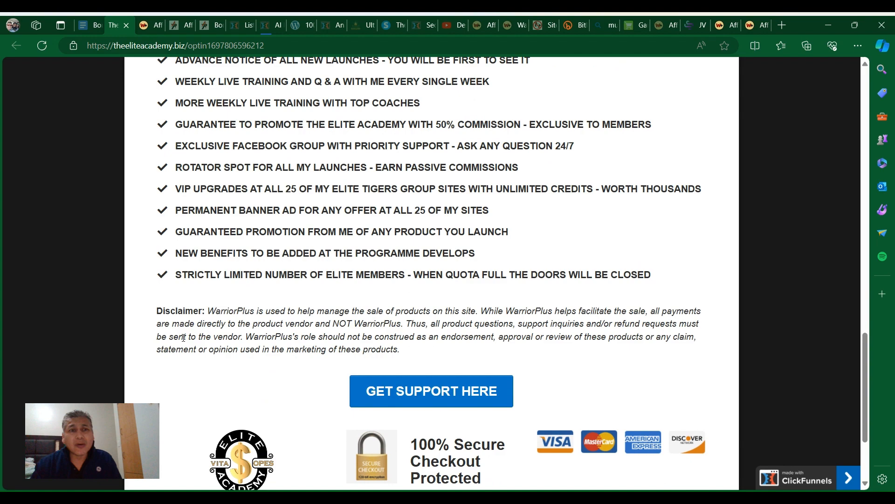
scroll(up, 3)
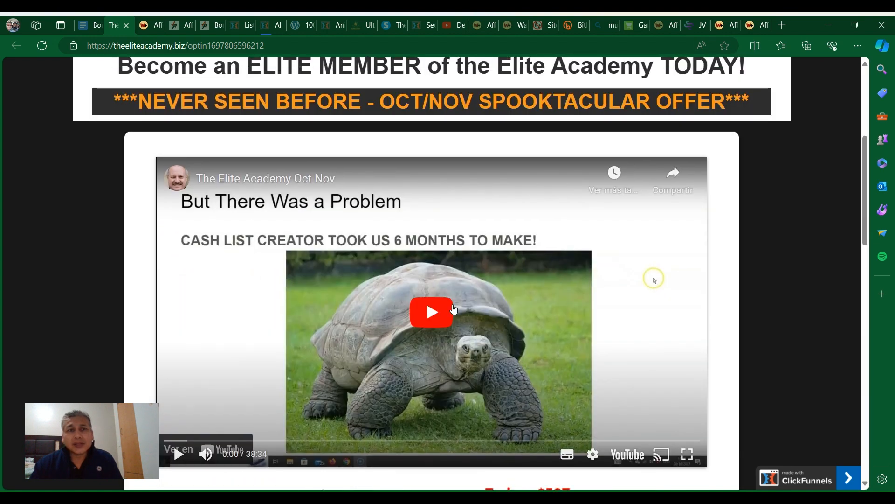
scroll(down, 3)
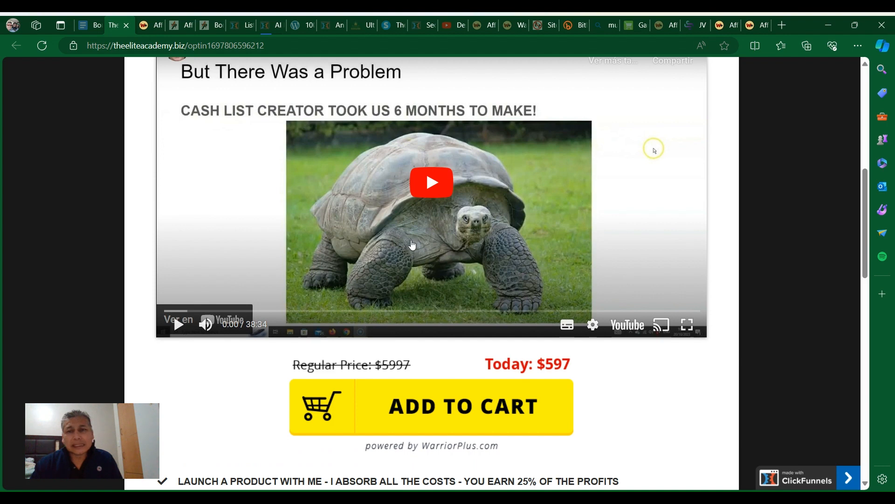
mouse_move(463, 254)
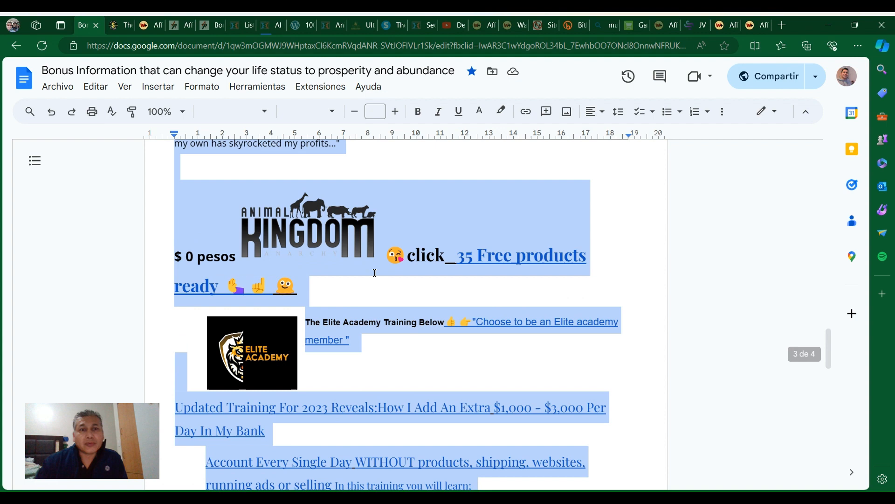
Step: Scroll to the bonus document's special bonus package intro and AI Prodigy offer
scroll(up, 3)
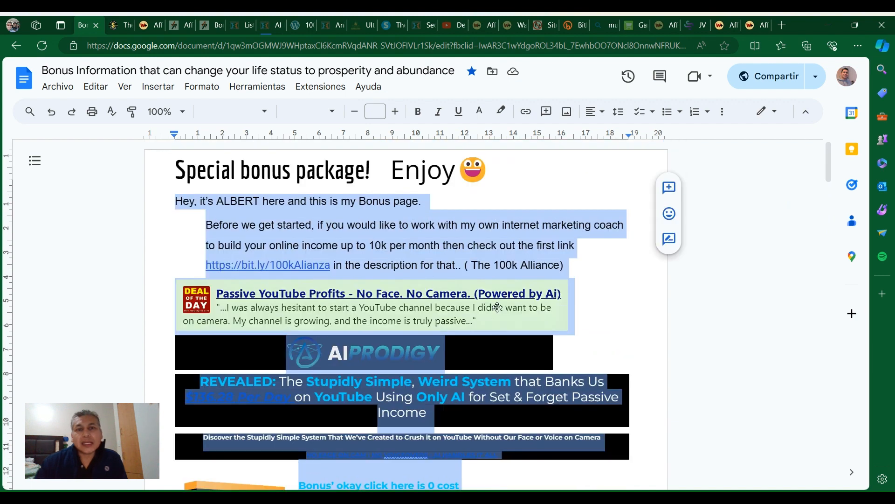
mouse_move(474, 257)
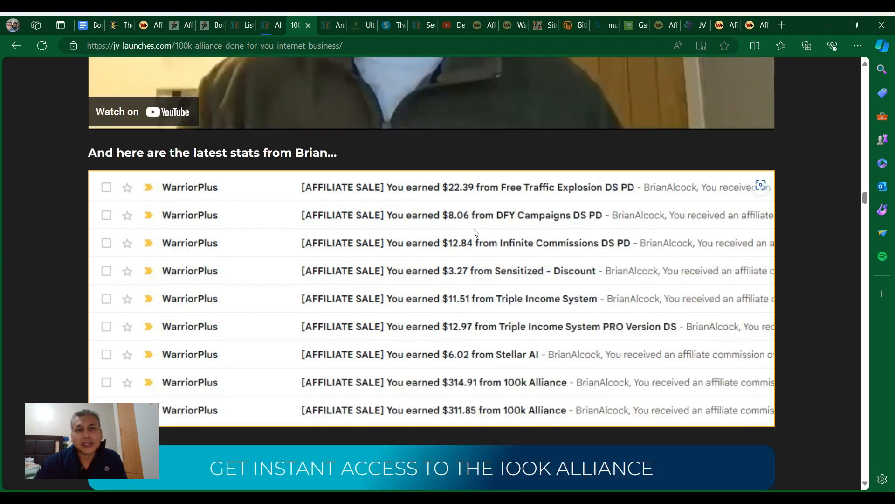
Step: Look through the 100k Alliance video and latest affiliate sales stats
scroll(down, 3)
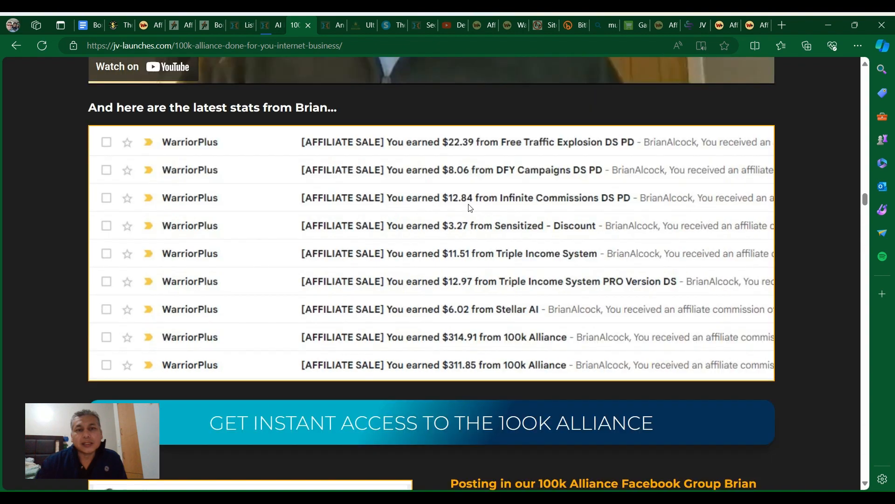
scroll(up, 3)
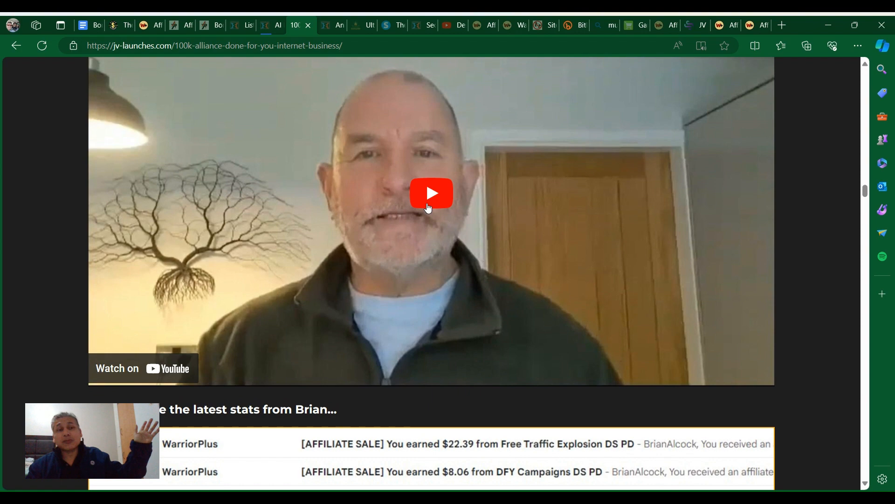
scroll(down, 3)
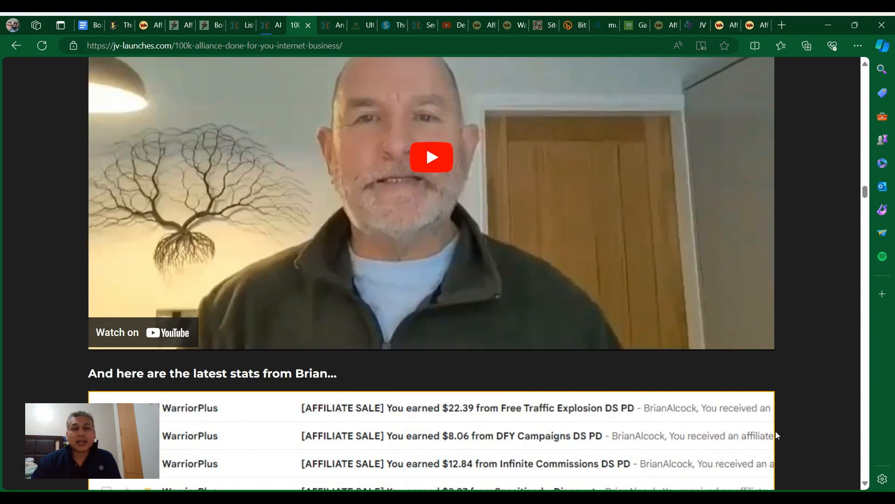
scroll(down, 3)
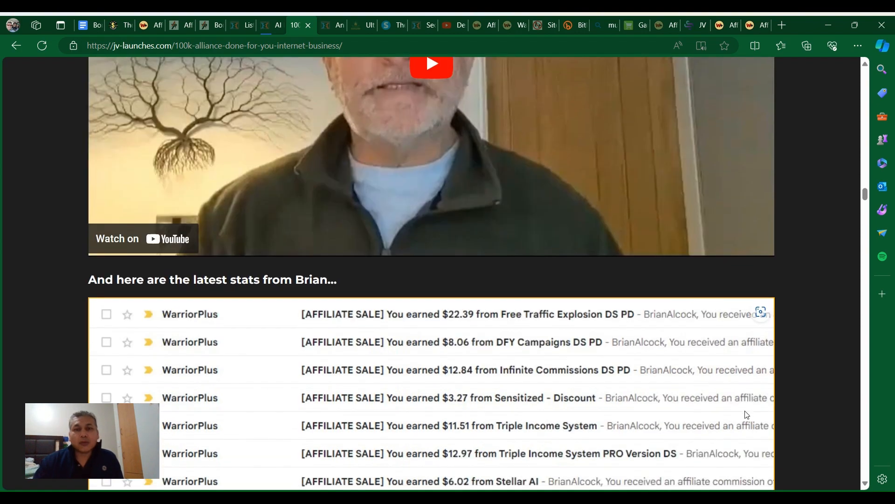
scroll(down, 3)
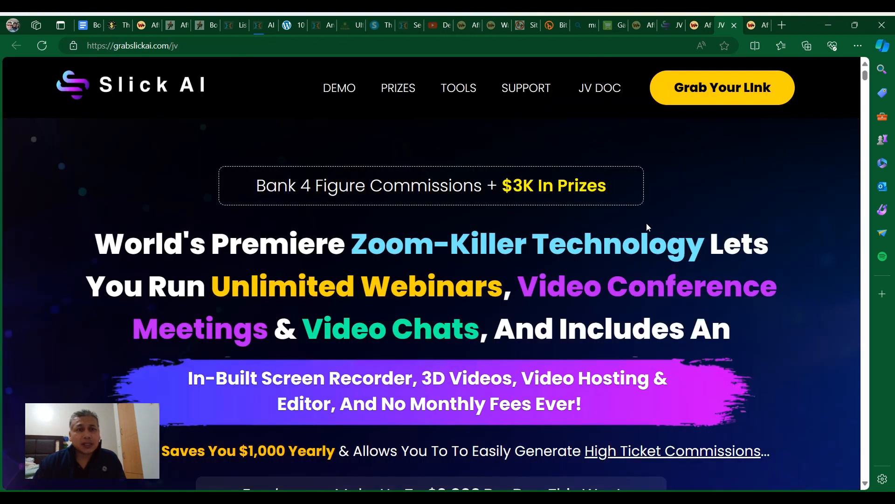
Step: Scroll past the signup form and 'What Is Slick A.I?' overview to the product mockups
scroll(down, 3)
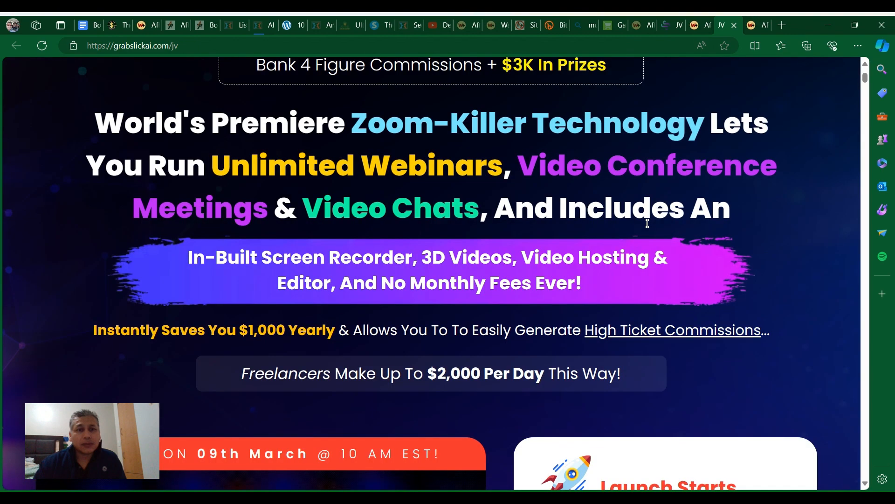
scroll(down, 3)
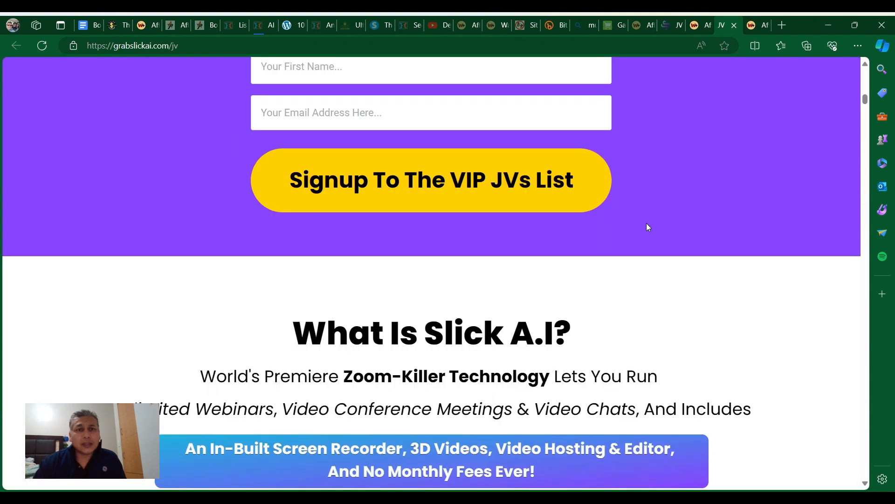
scroll(down, 3)
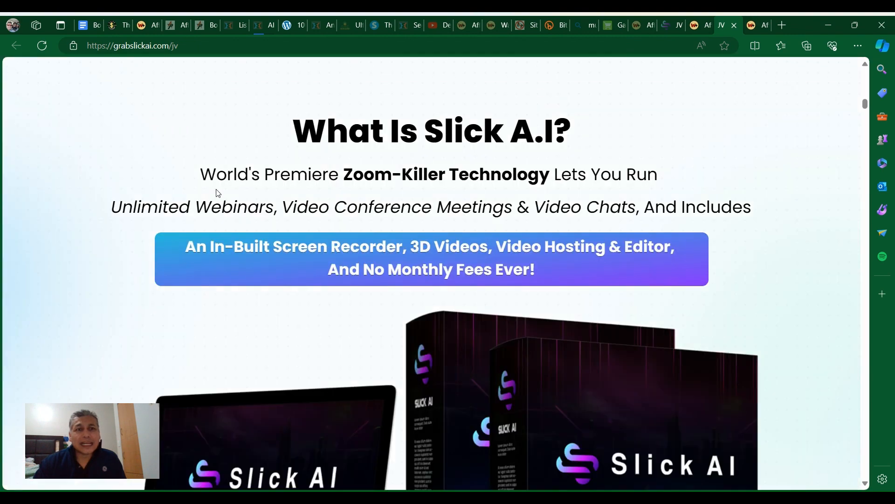
mouse_move(499, 181)
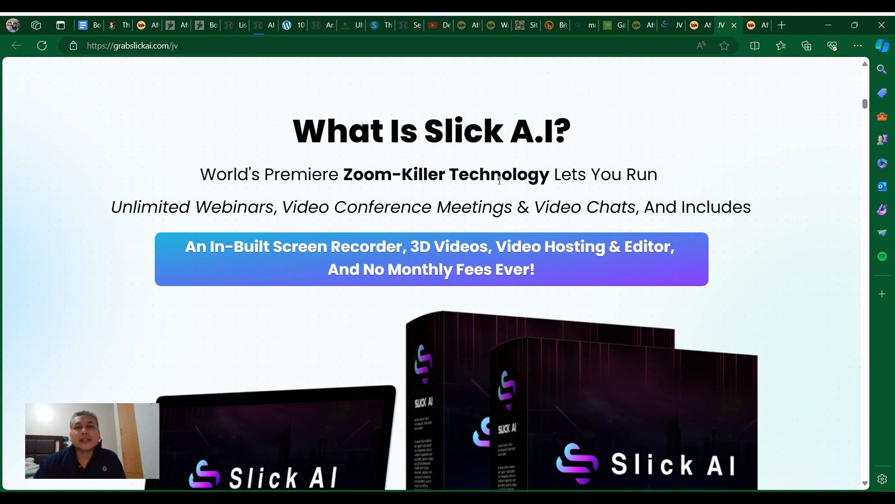
mouse_move(579, 156)
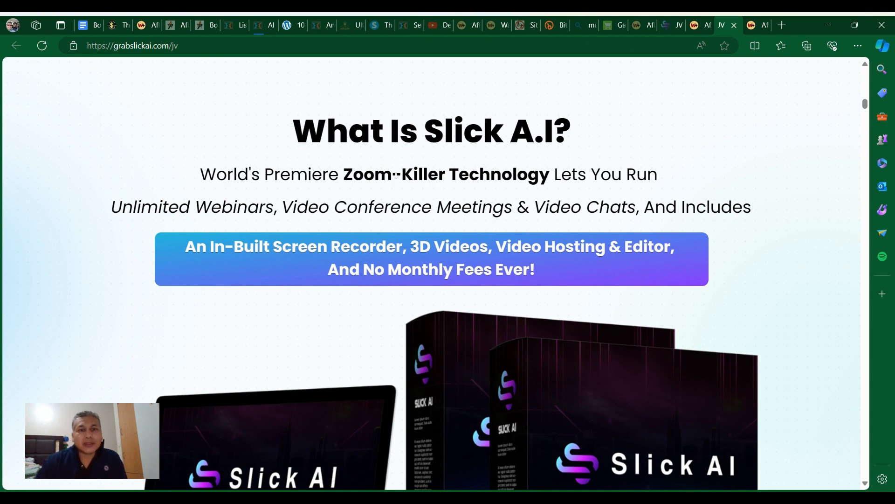
scroll(down, 3)
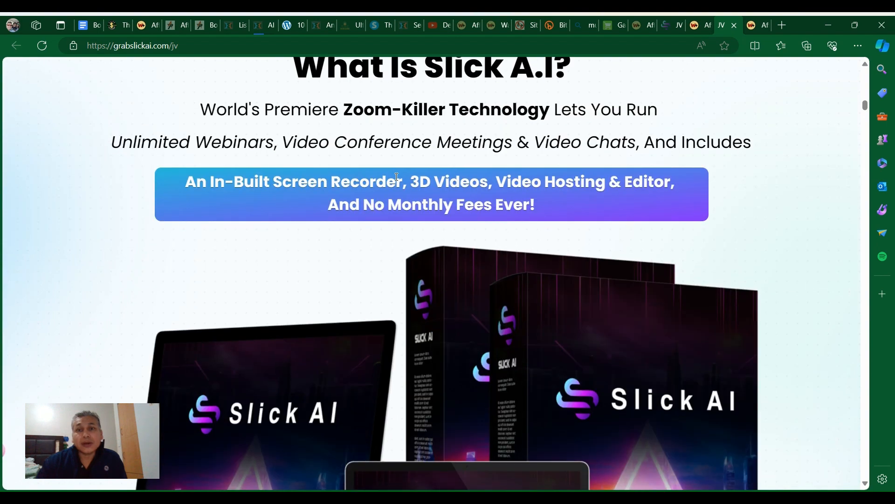
scroll(down, 3)
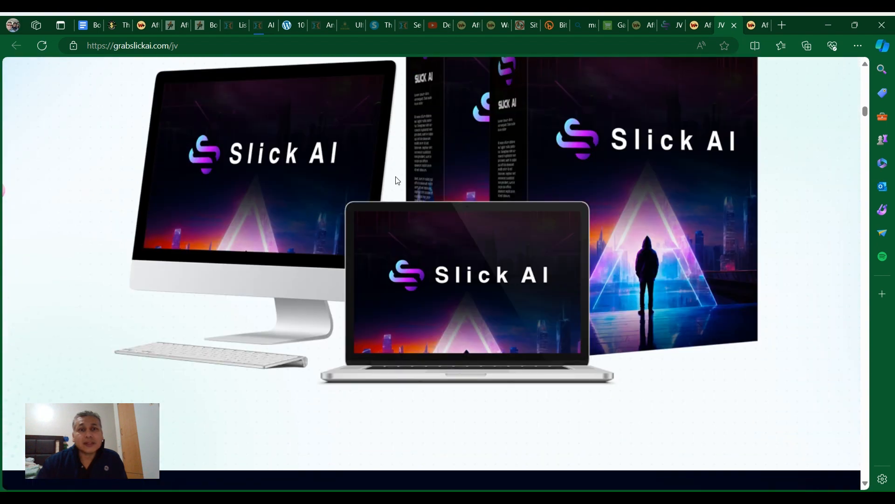
Step: Go through the customer benefits and feature columns down to 'CONGRUENT Sales Funnel!'
scroll(down, 3)
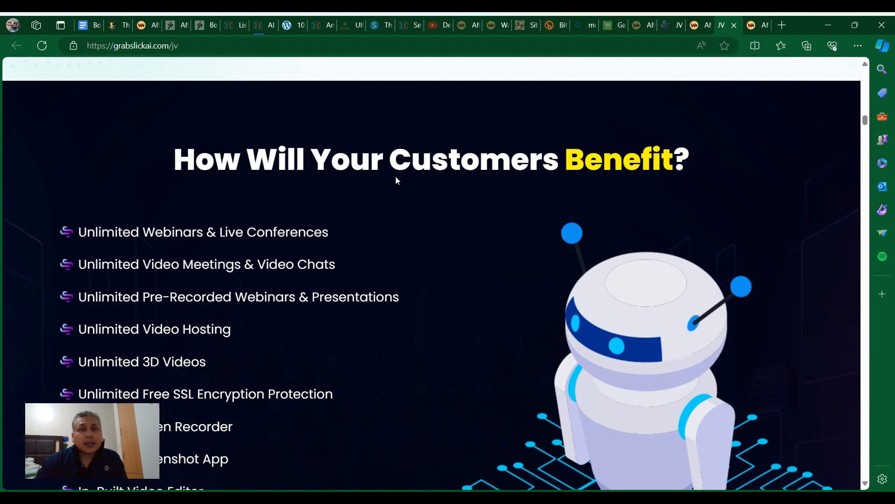
scroll(down, 3)
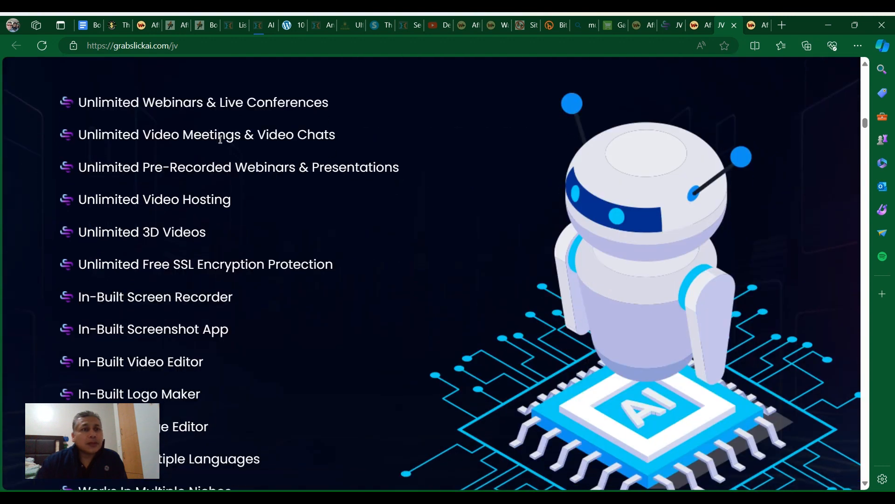
mouse_move(158, 183)
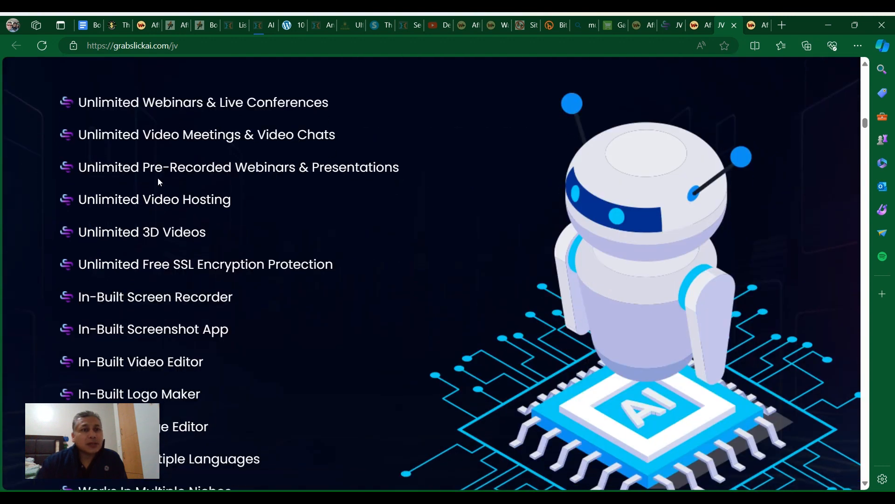
mouse_move(131, 192)
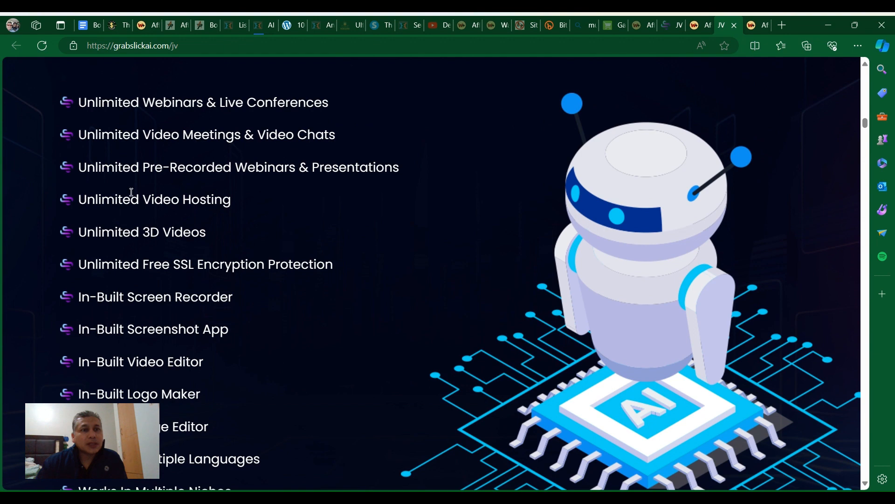
scroll(down, 3)
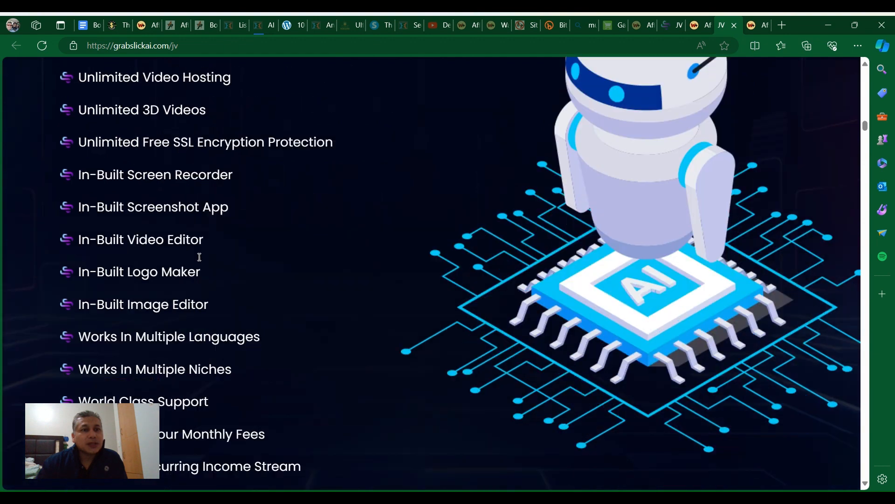
scroll(down, 3)
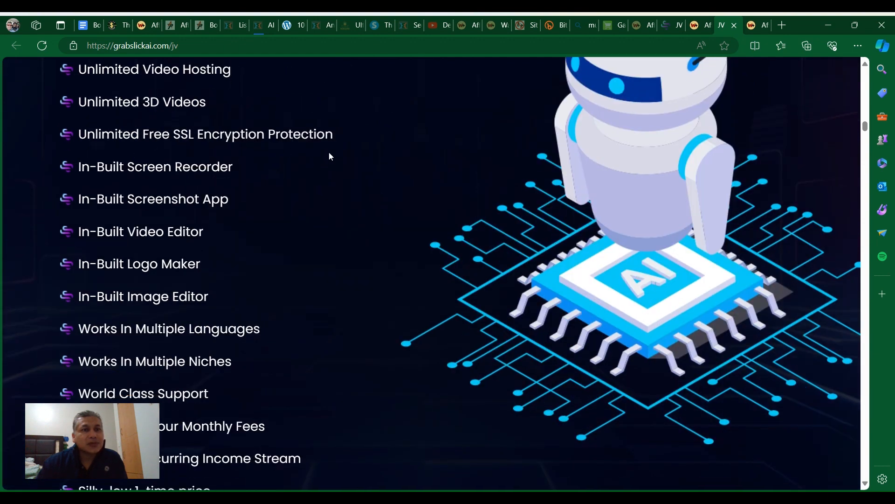
mouse_move(132, 214)
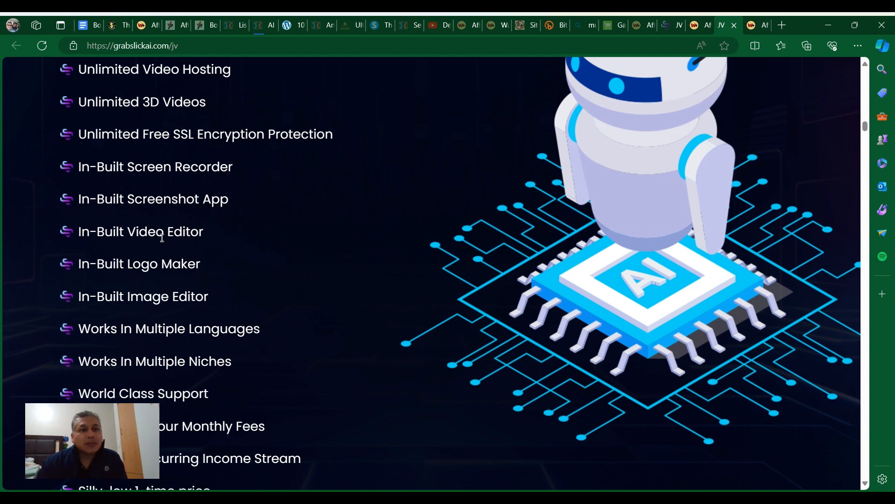
scroll(down, 3)
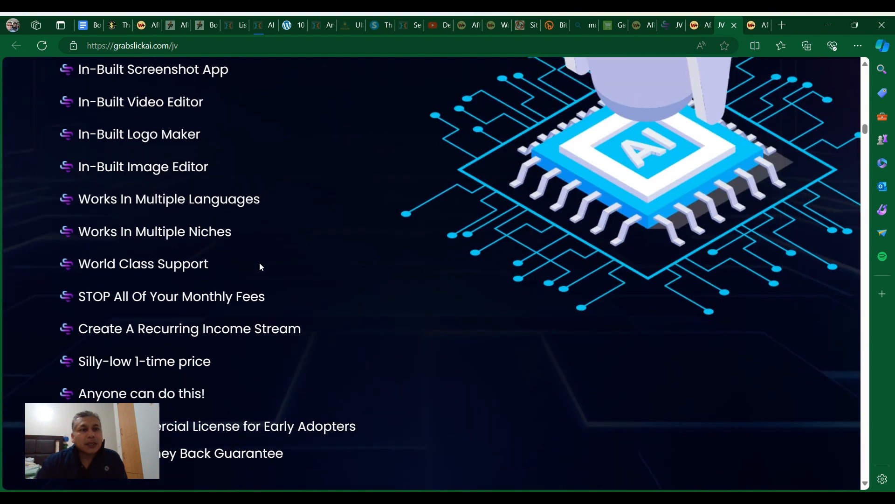
mouse_move(155, 208)
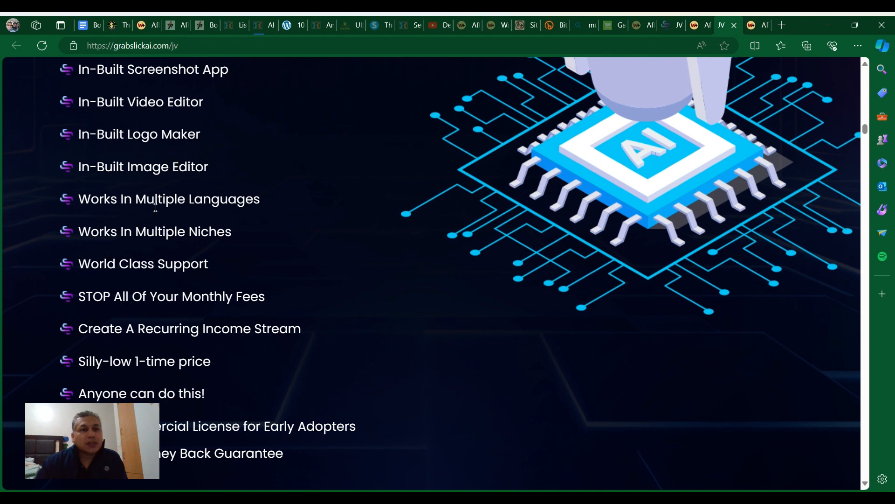
mouse_move(231, 239)
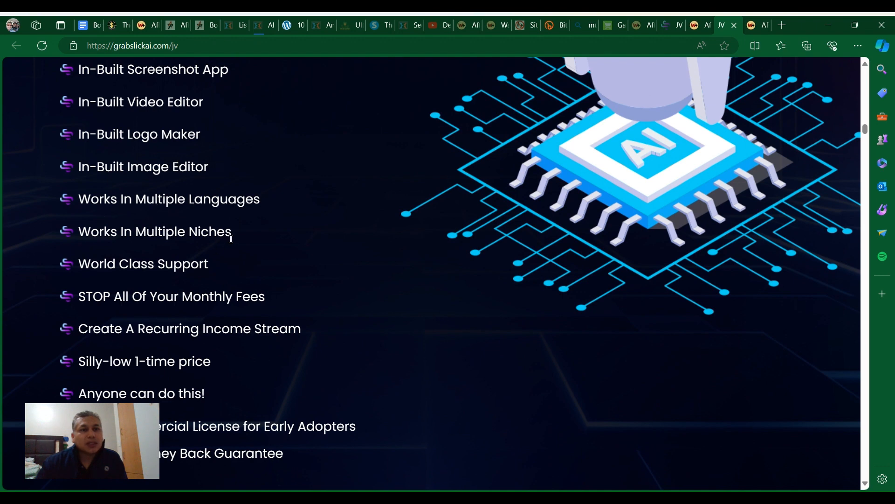
scroll(down, 3)
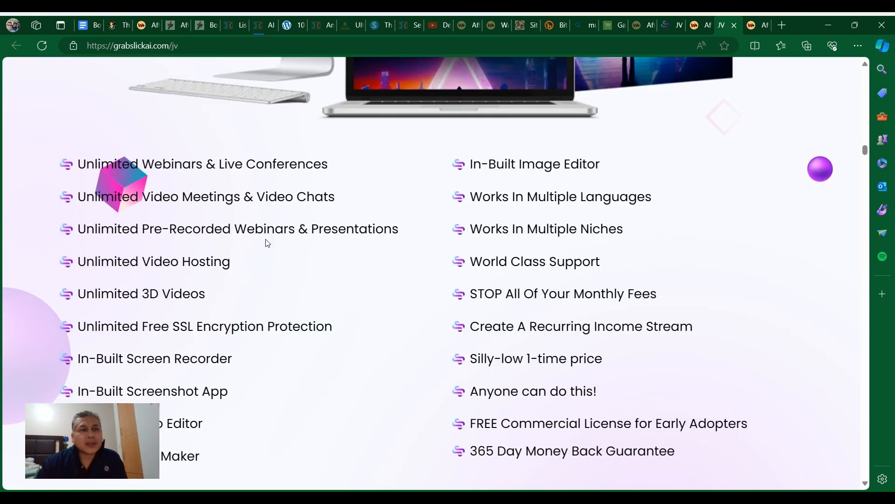
scroll(down, 3)
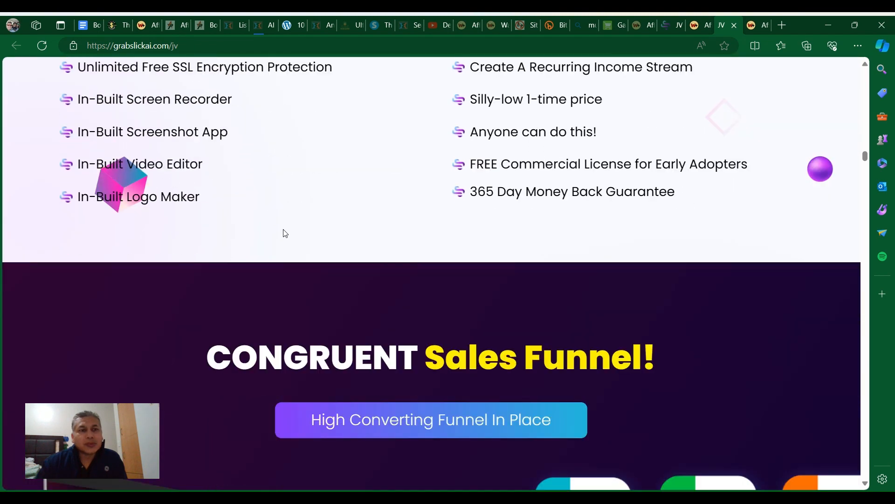
Step: Review the FE $17 price chart and Front End Basic through Upgrade 5 Slick A.I Platinum
scroll(down, 3)
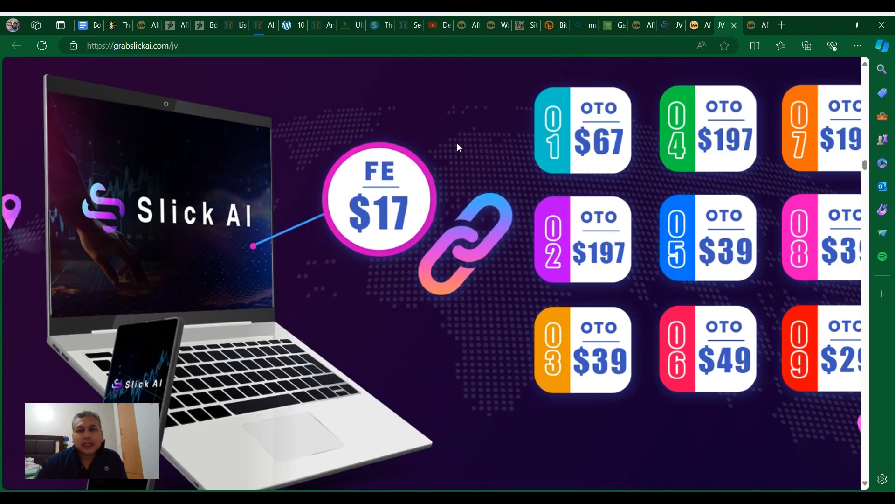
mouse_move(394, 196)
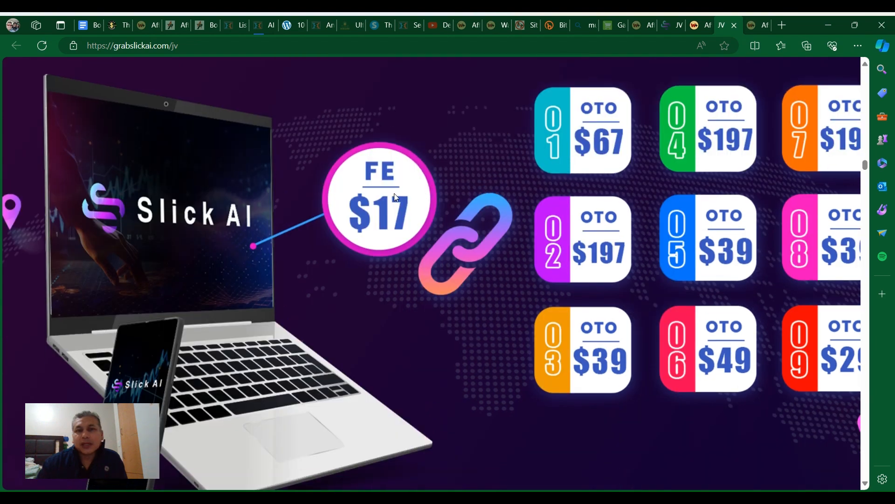
mouse_move(375, 229)
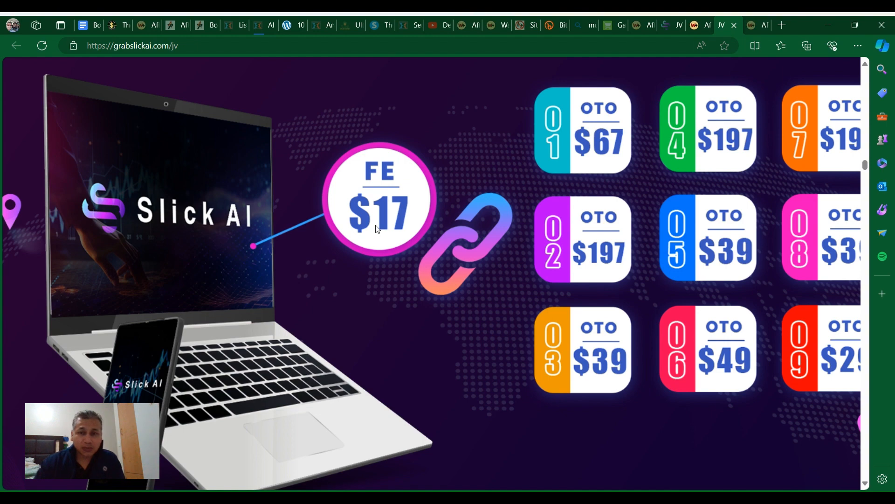
scroll(down, 3)
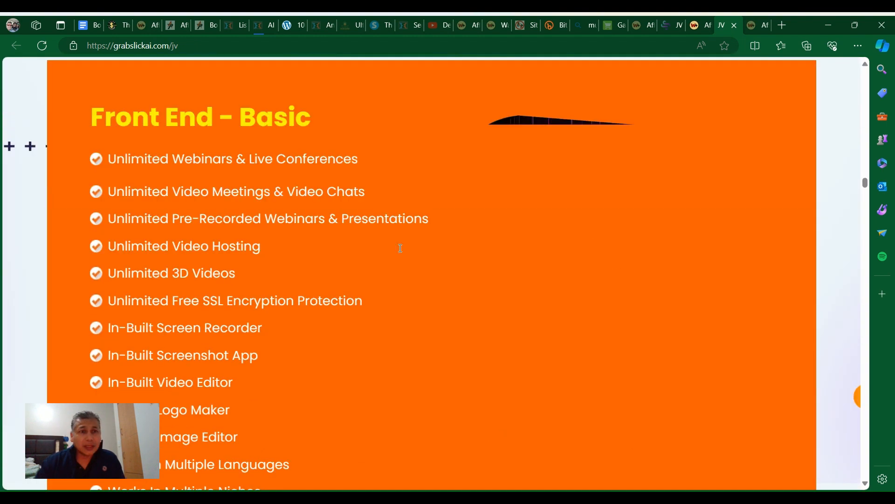
scroll(down, 3)
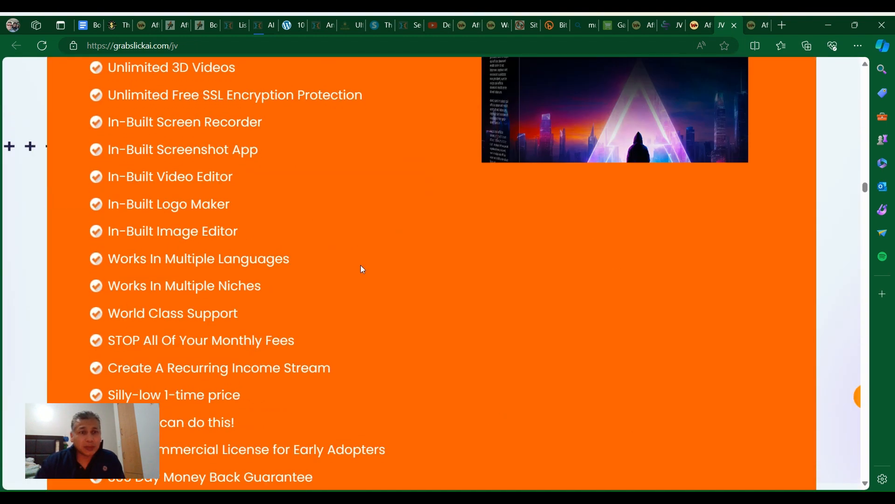
scroll(down, 3)
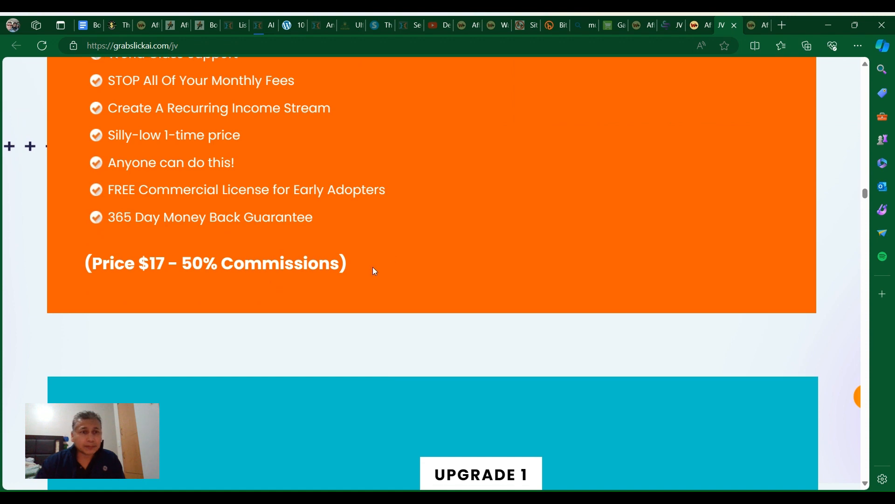
scroll(up, 3)
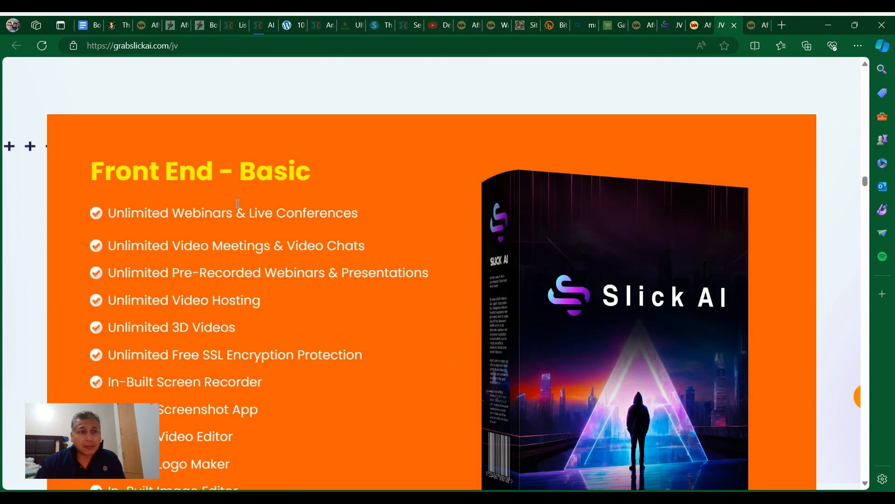
mouse_move(328, 220)
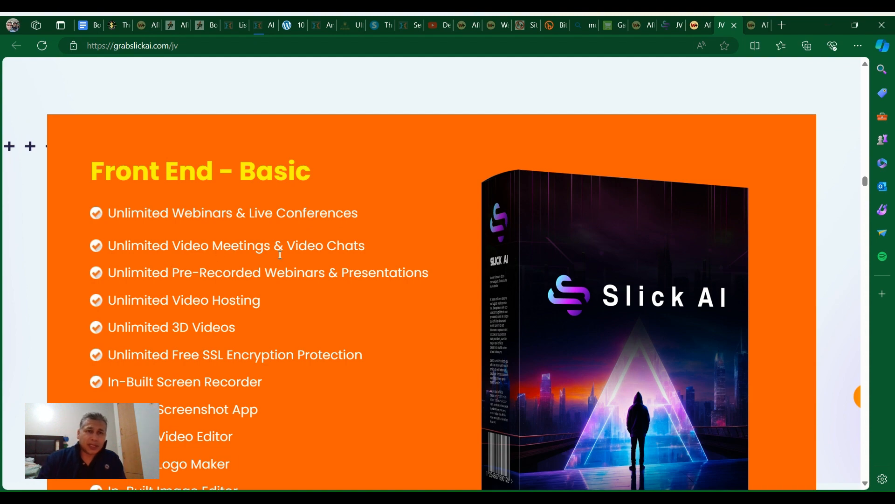
scroll(down, 3)
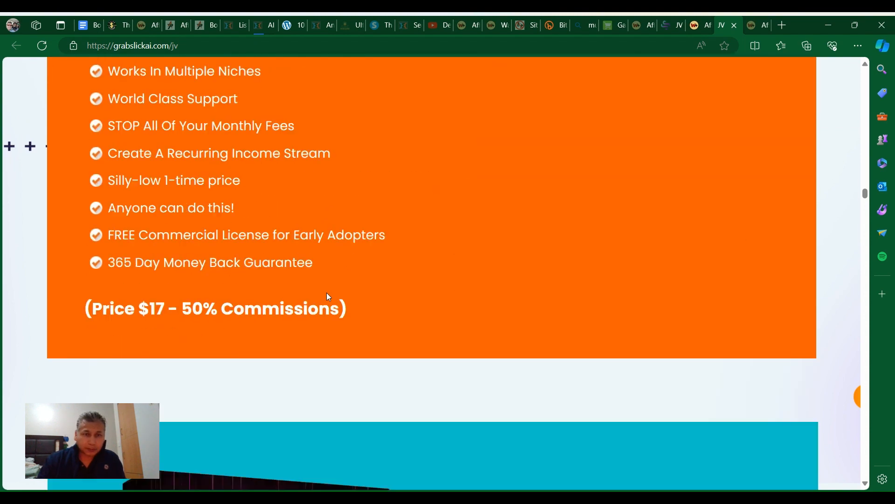
scroll(down, 3)
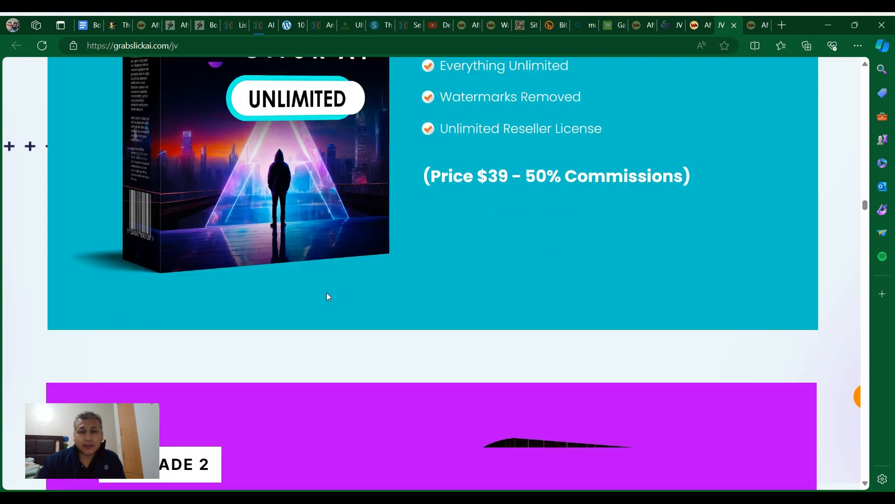
scroll(down, 3)
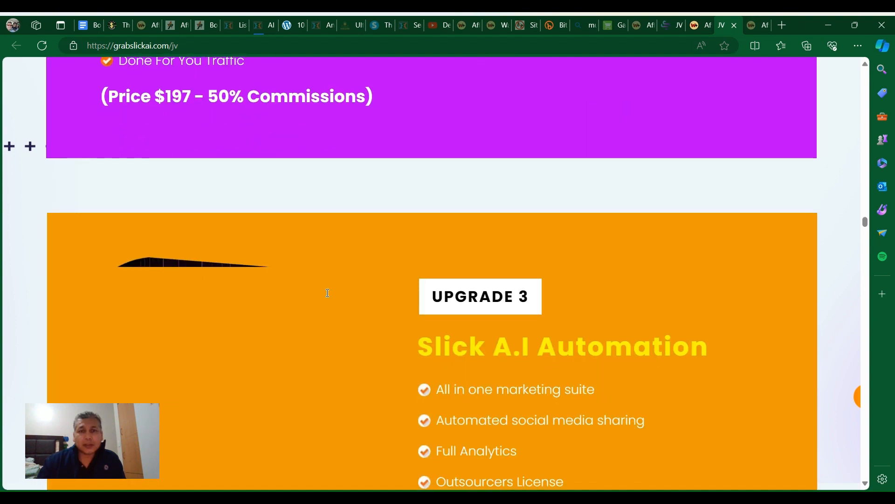
scroll(down, 3)
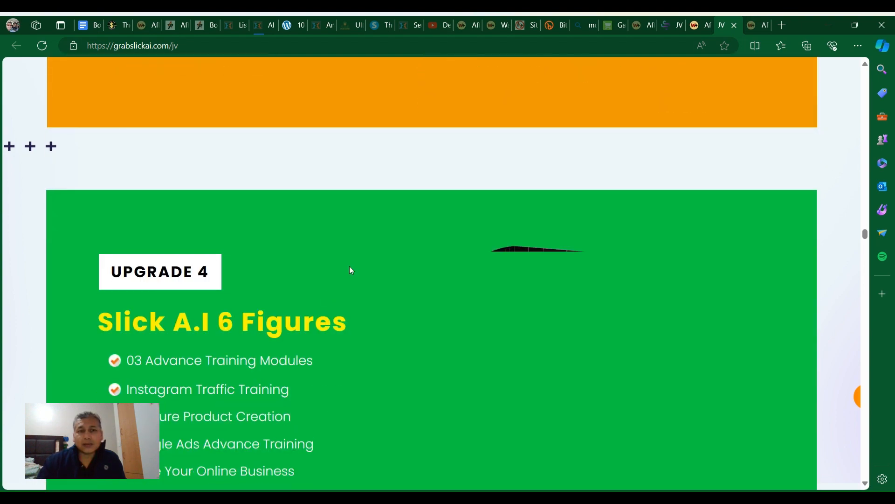
scroll(down, 3)
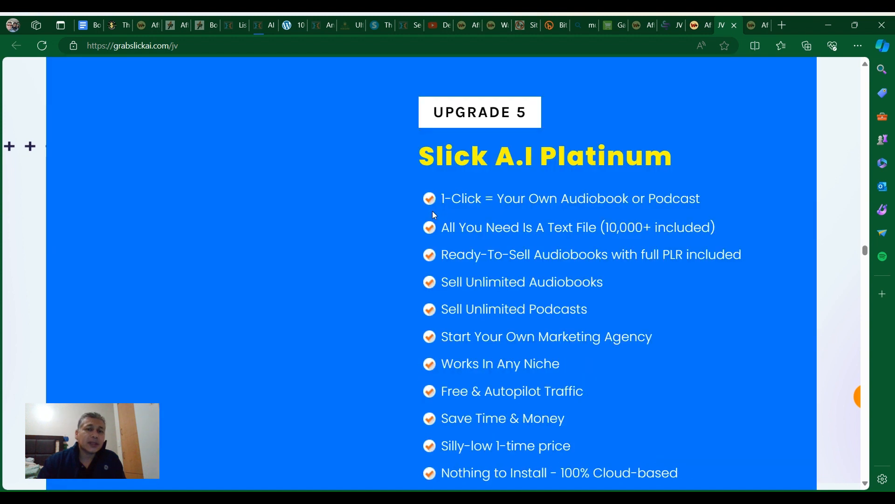
scroll(down, 3)
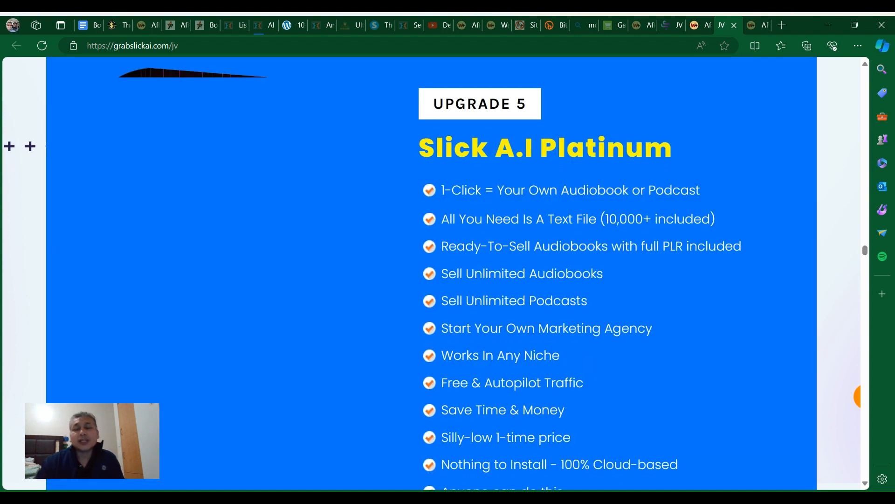